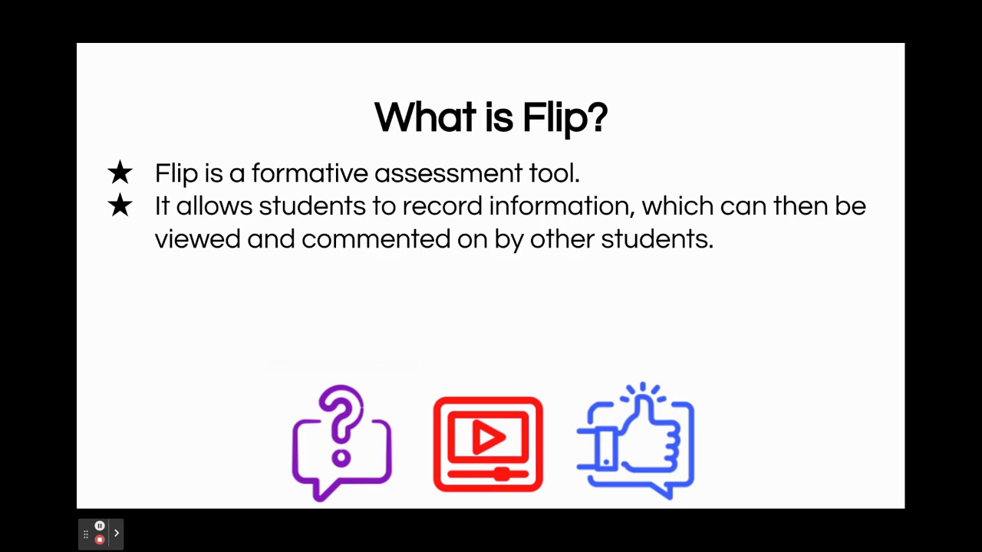
Step: Advance the slideshow from 'What is Flip?' to the 'Blended Learning' slide
{"action": "left_click", "coordinate": [750, 125]}
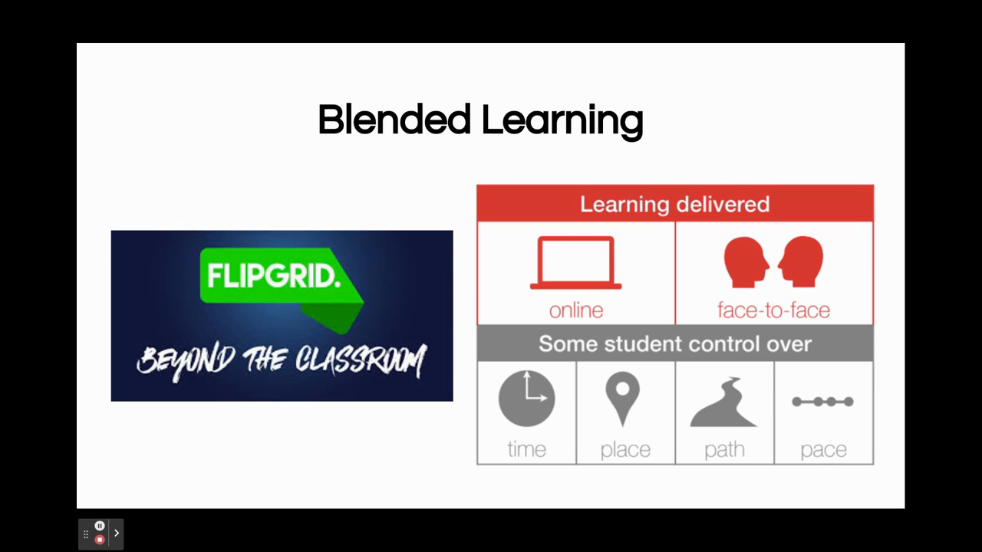
{"action": "mouse_move", "coordinate": [756, 106]}
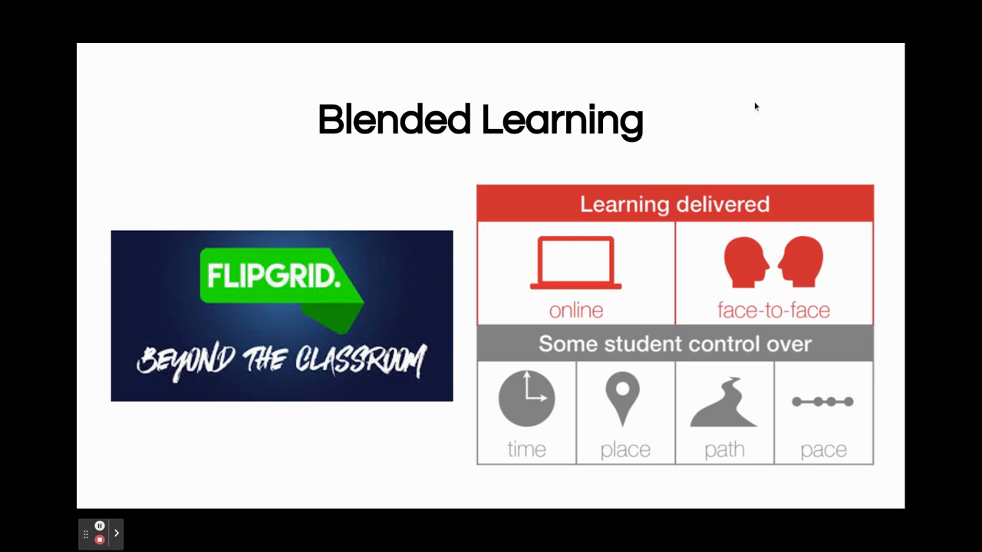
{"action": "mouse_move", "coordinate": [652, 183]}
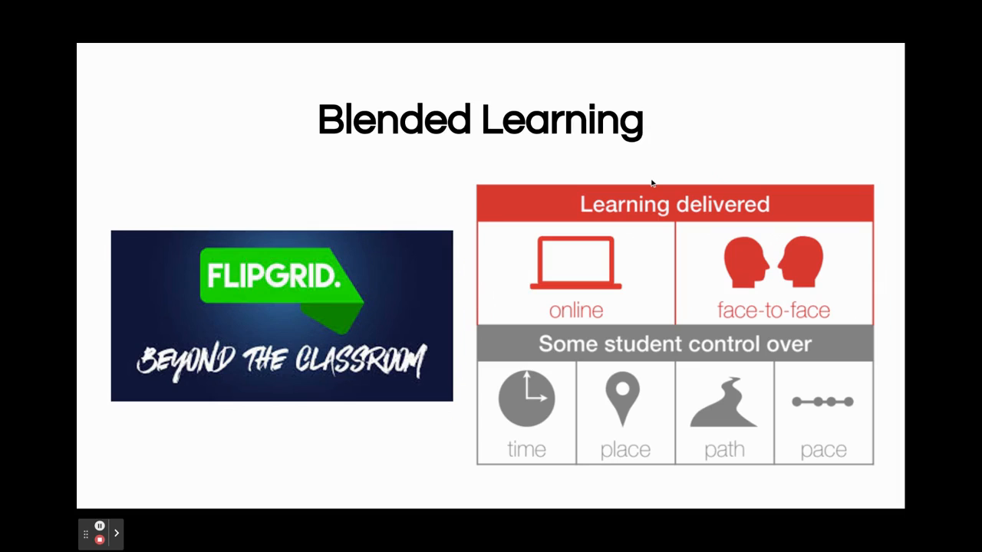
{"action": "mouse_move", "coordinate": [643, 145]}
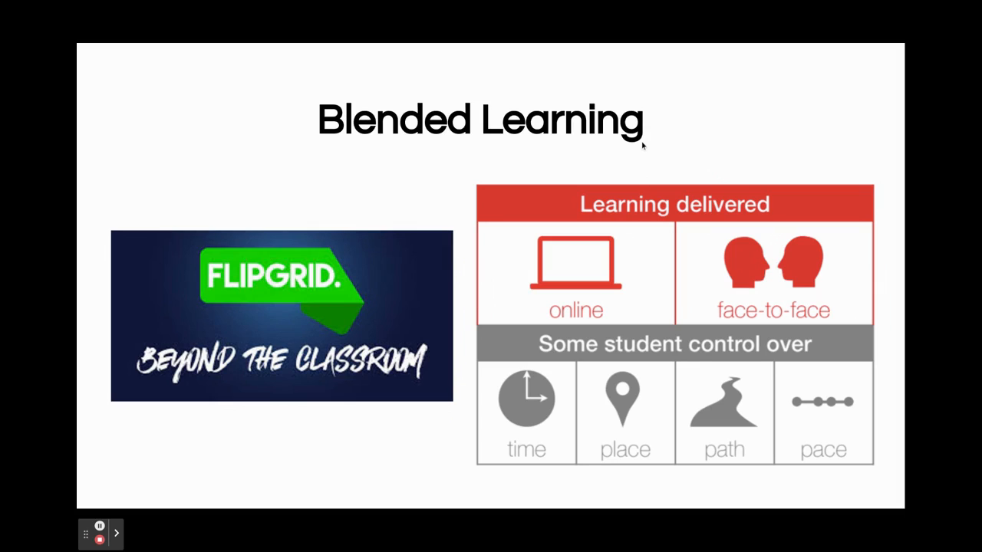
{"action": "mouse_move", "coordinate": [639, 145]}
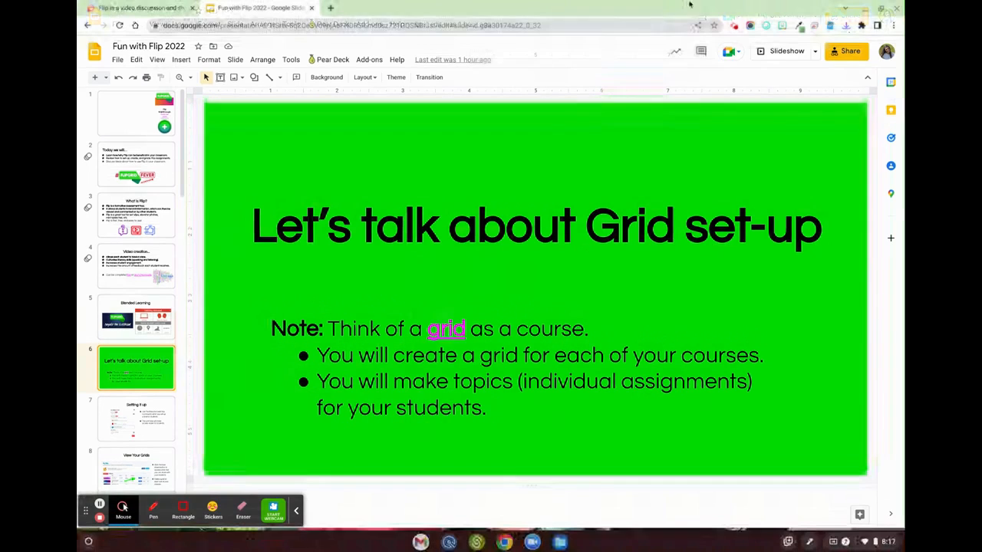
Step: Switch to the Flip website and log in to reach the Groups page
{"action": "left_click", "coordinate": [141, 7]}
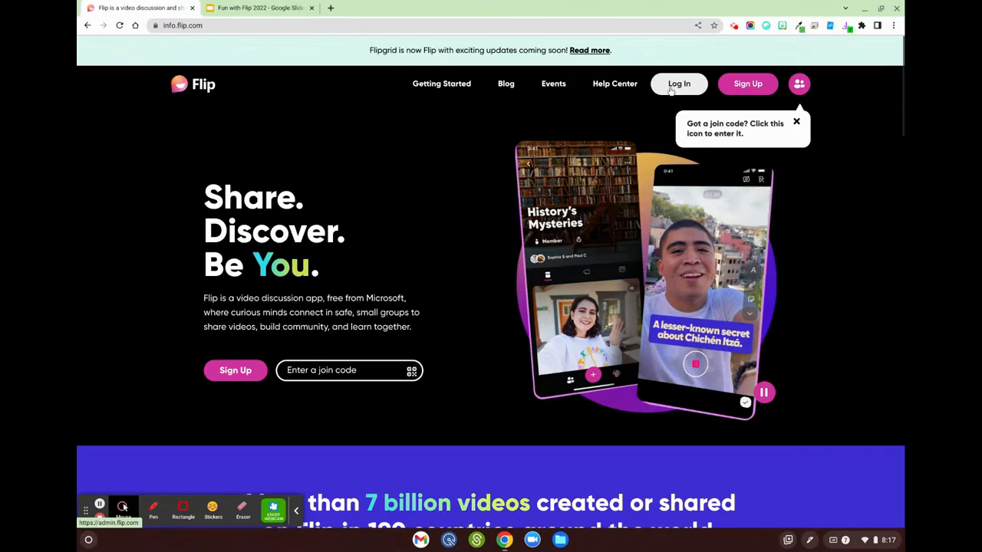
{"action": "left_click", "coordinate": [678, 84]}
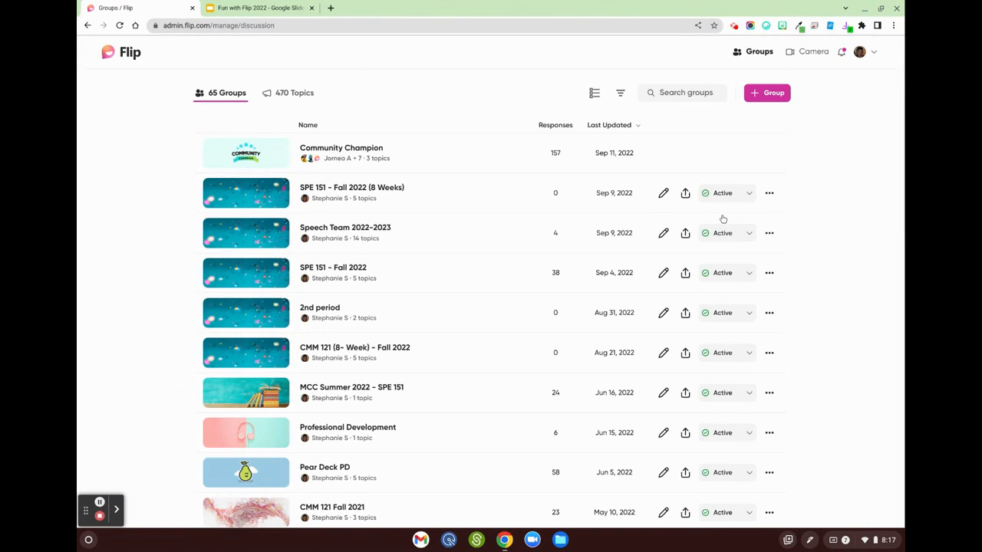
{"action": "mouse_move", "coordinate": [721, 216]}
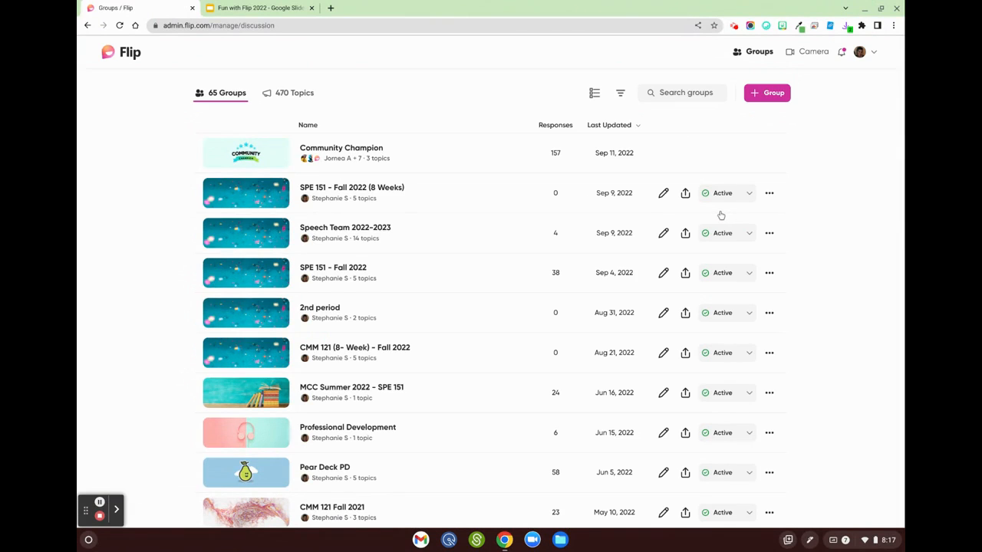
{"action": "mouse_move", "coordinate": [723, 192]}
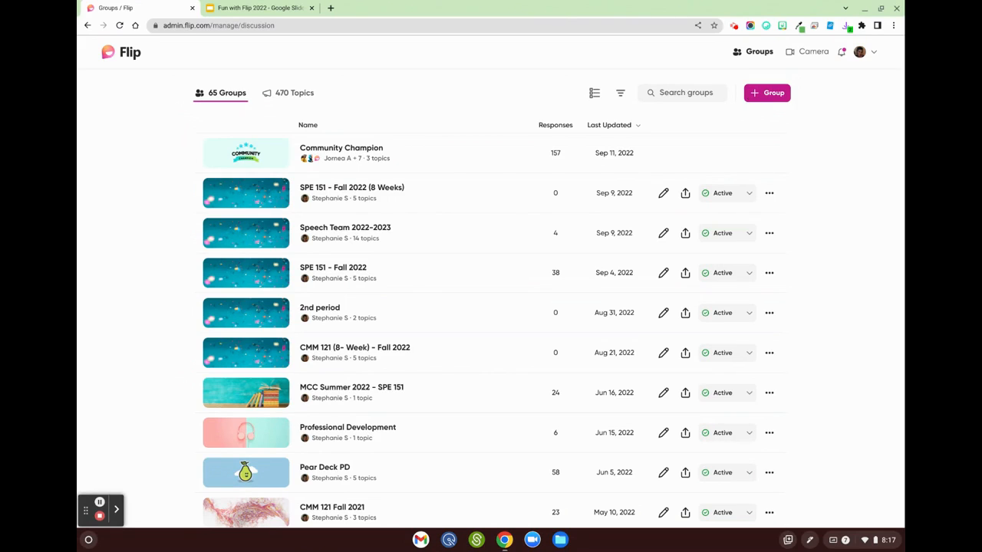
Step: Set up a high school Classroom group named '2nd period speech'
{"action": "left_click", "coordinate": [767, 92]}
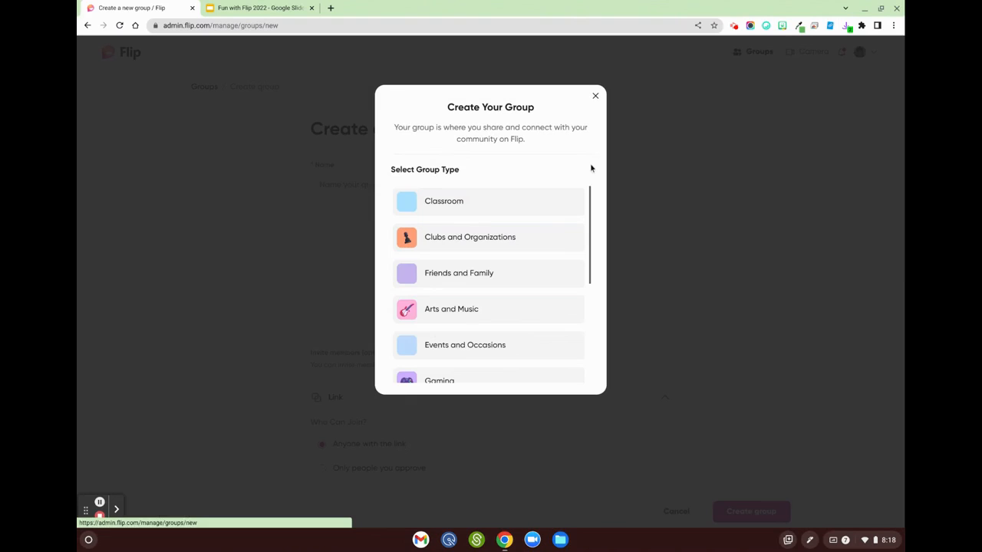
{"action": "left_click", "coordinate": [444, 201]}
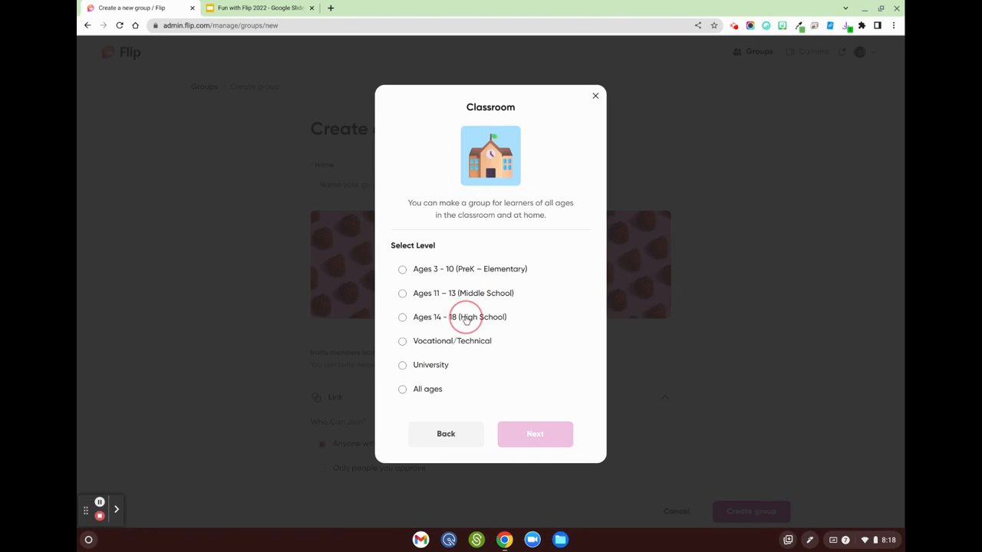
{"action": "left_click", "coordinate": [596, 95]}
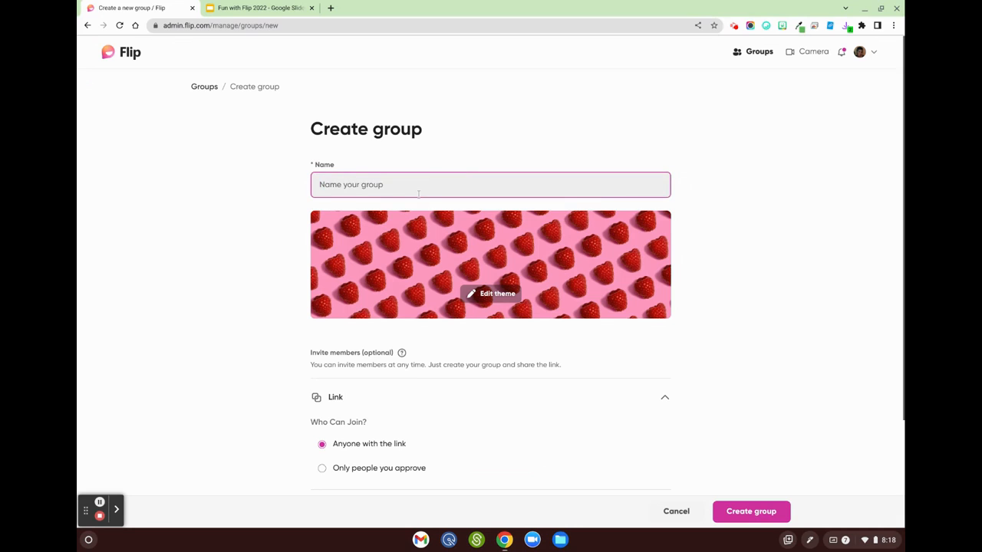
{"action": "type", "text": "2nd period"}
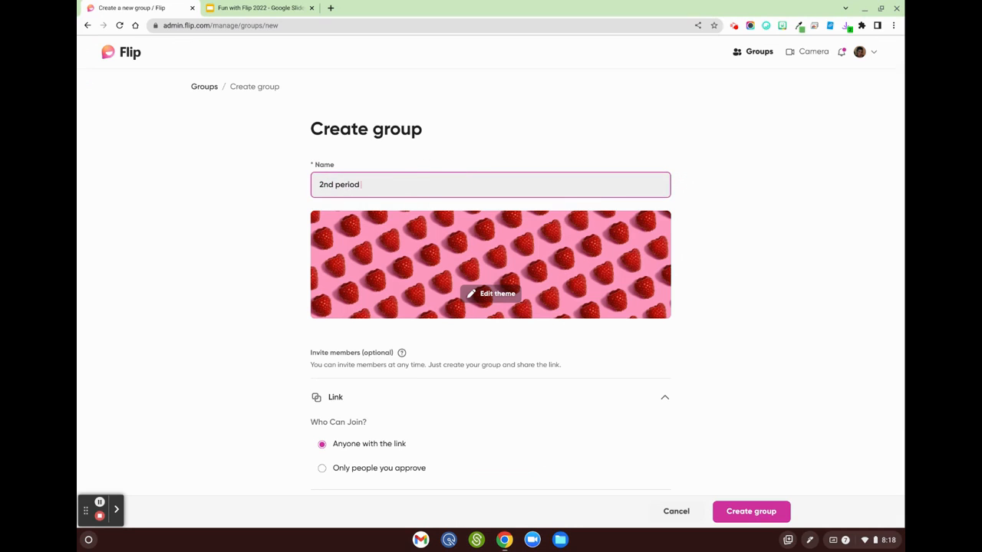
{"action": "type", "text": "speech"}
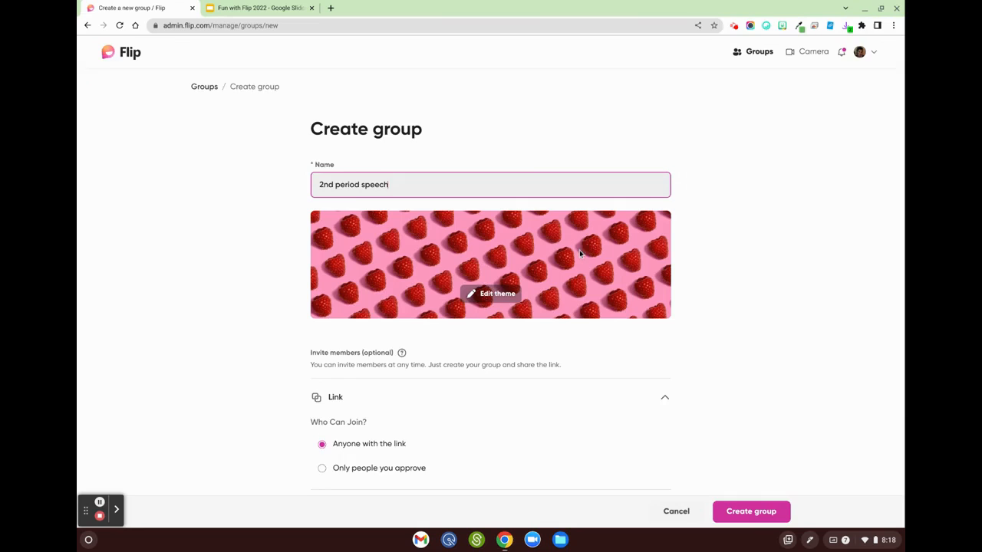
{"action": "scroll", "scroll_direction": "down", "scroll_amount": 3}
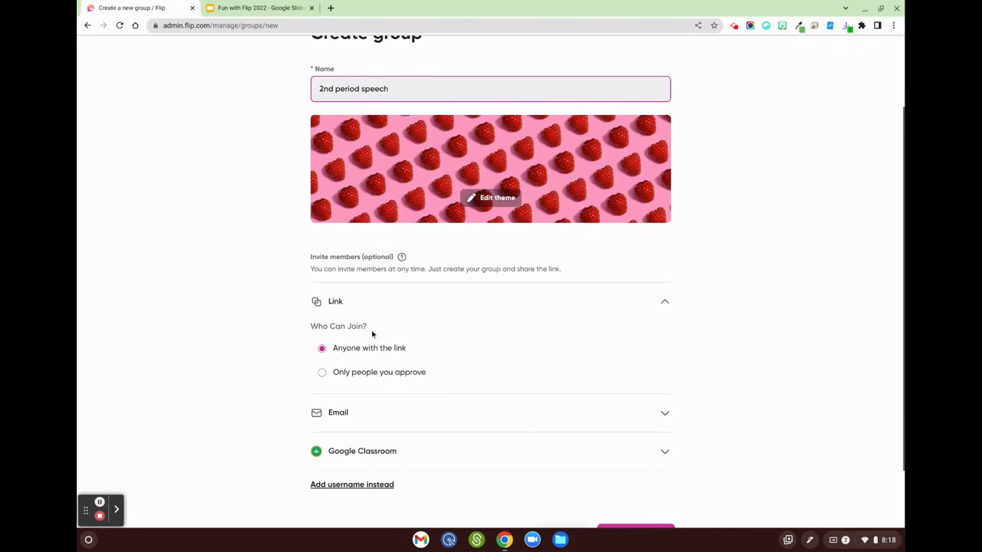
{"action": "mouse_move", "coordinate": [386, 351]}
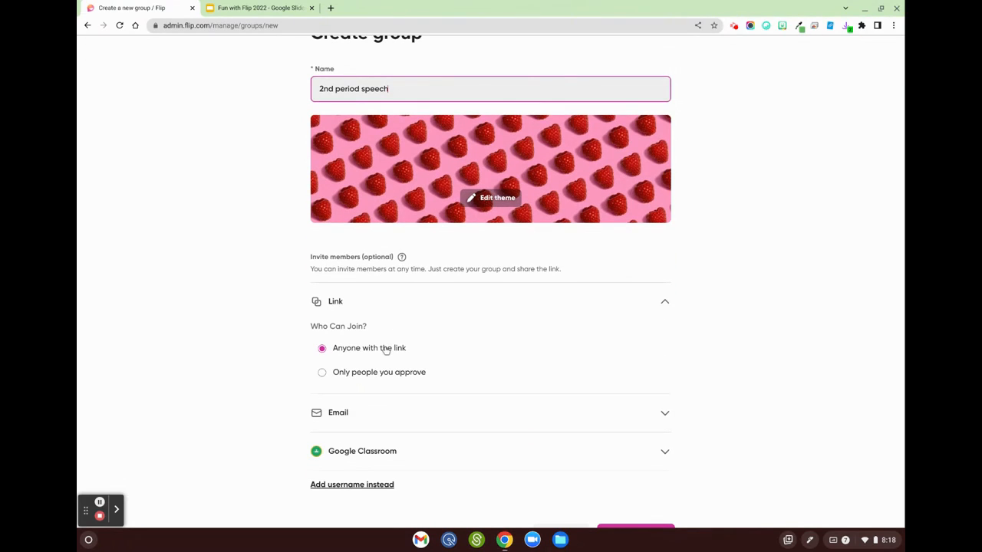
{"action": "left_click", "coordinate": [338, 412]}
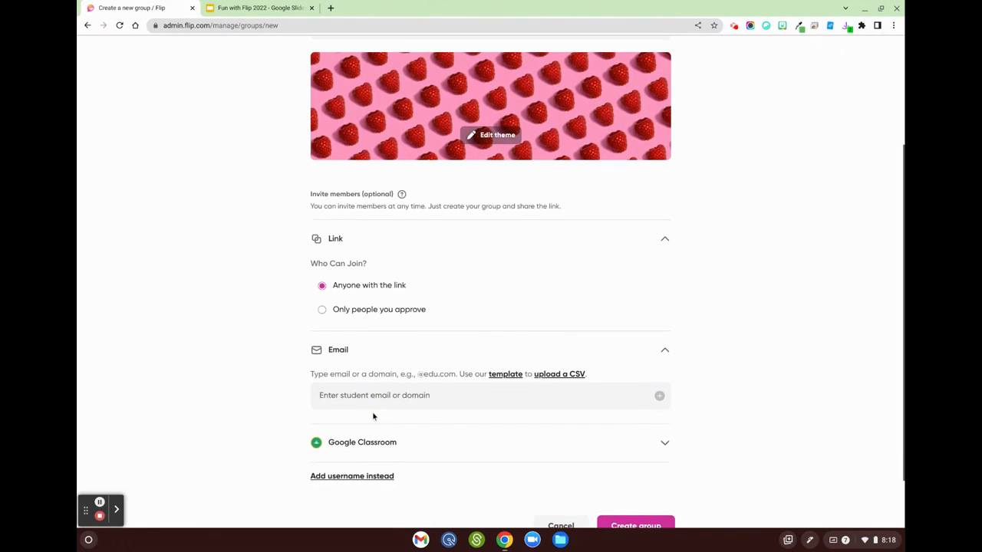
{"action": "type", "text": "@"}
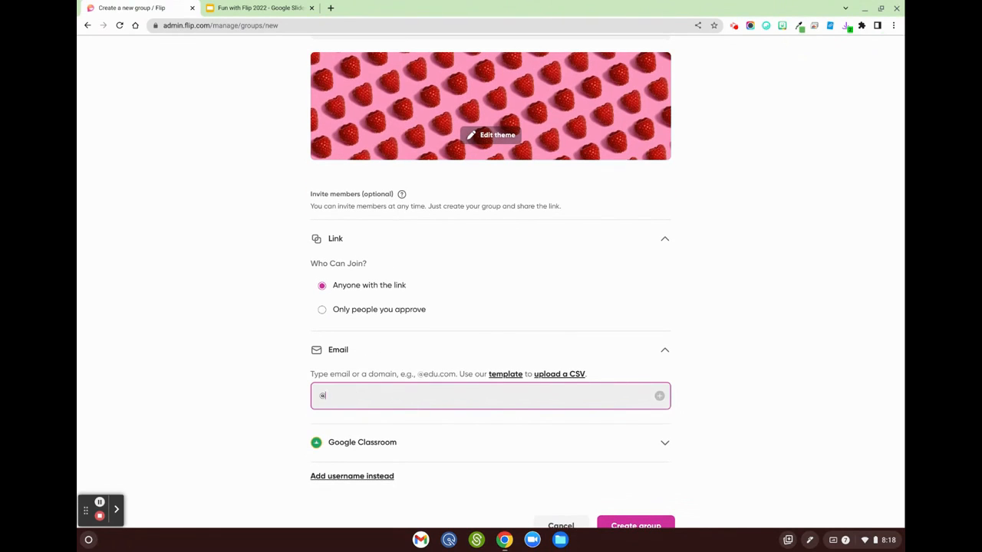
{"action": "type", "text": "d155.org"}
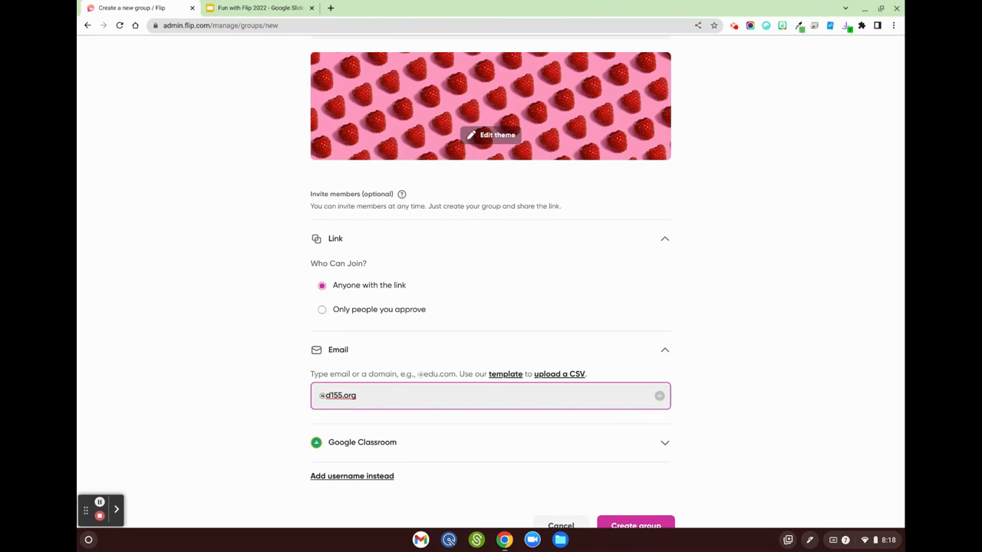
{"action": "scroll", "scroll_direction": "down", "scroll_amount": 3}
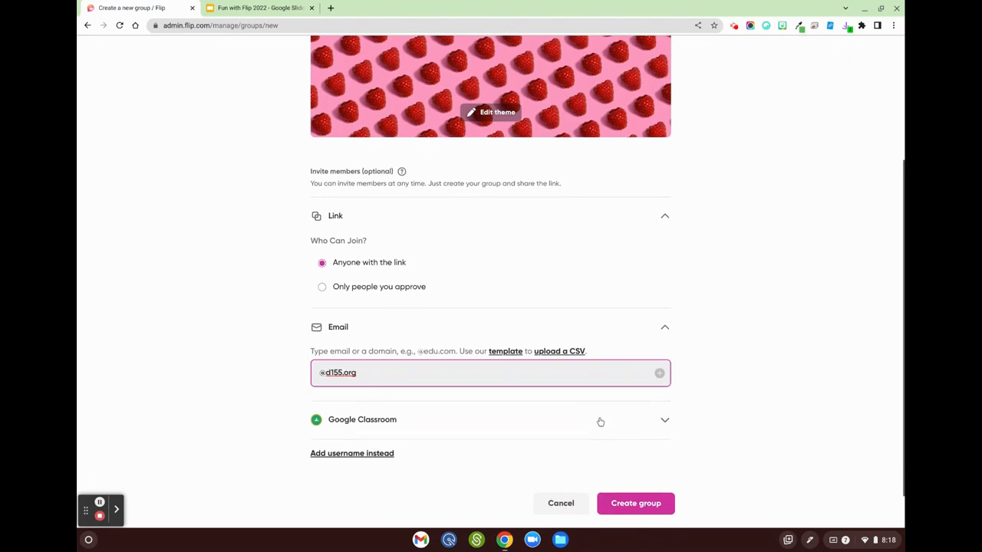
{"action": "left_click", "coordinate": [635, 503]}
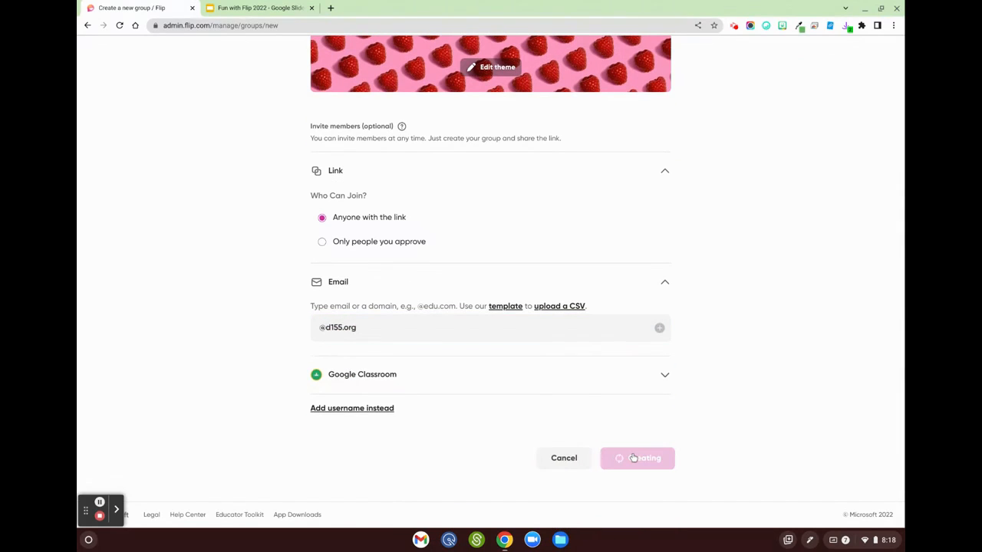
{"action": "left_click", "coordinate": [637, 458]}
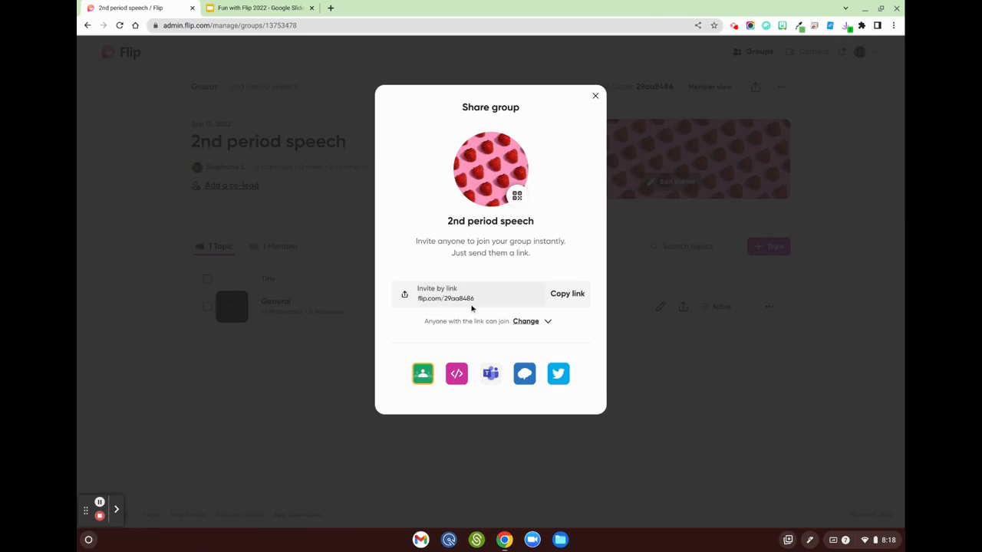
{"action": "left_click", "coordinate": [595, 96]}
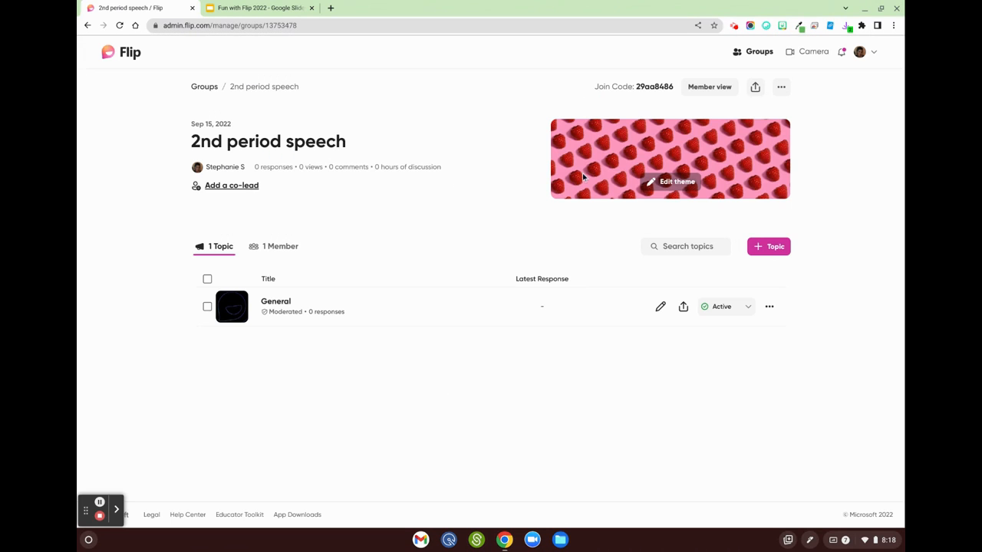
{"action": "mouse_move", "coordinate": [394, 264]}
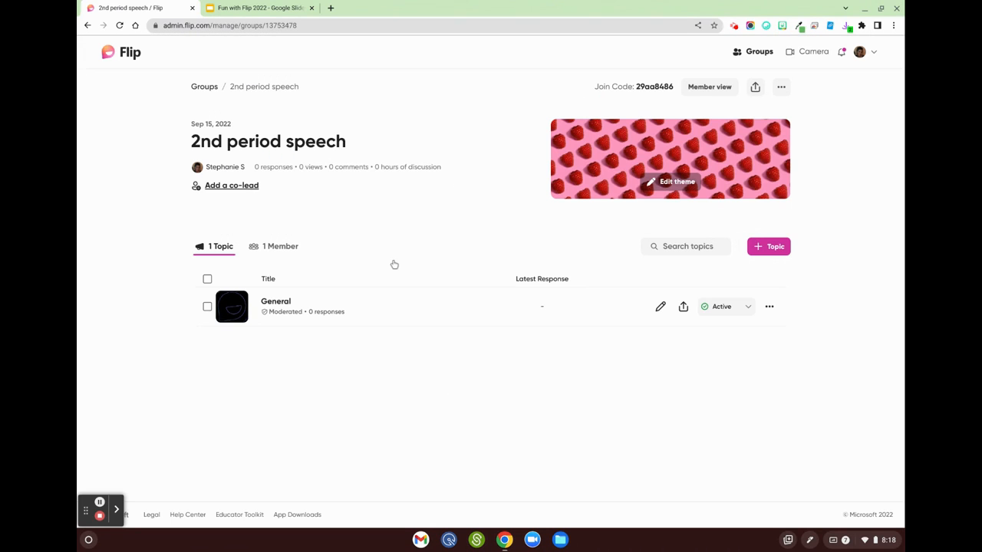
{"action": "mouse_move", "coordinate": [376, 307]}
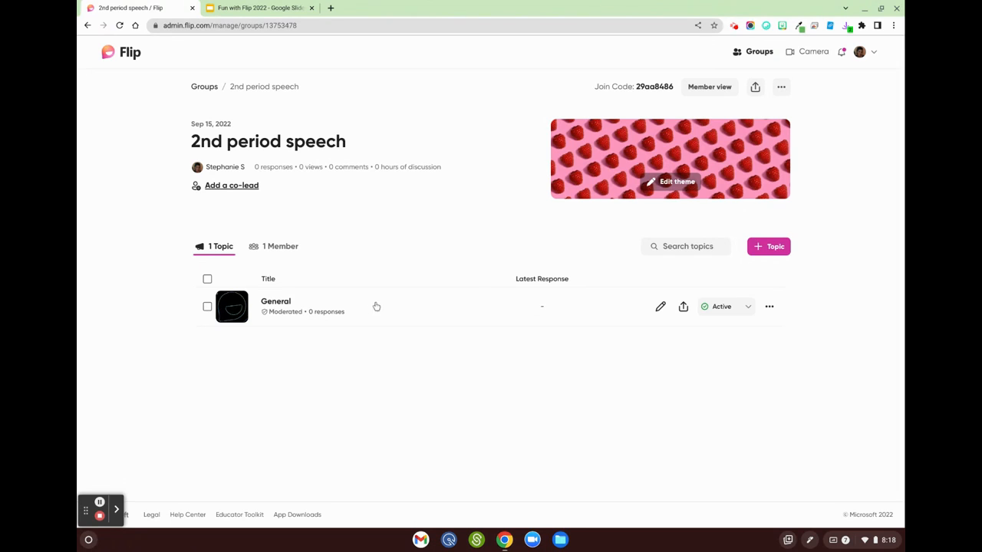
Step: Start a new topic in the group and enter the title 'Unit Review'
{"action": "left_click", "coordinate": [768, 246]}
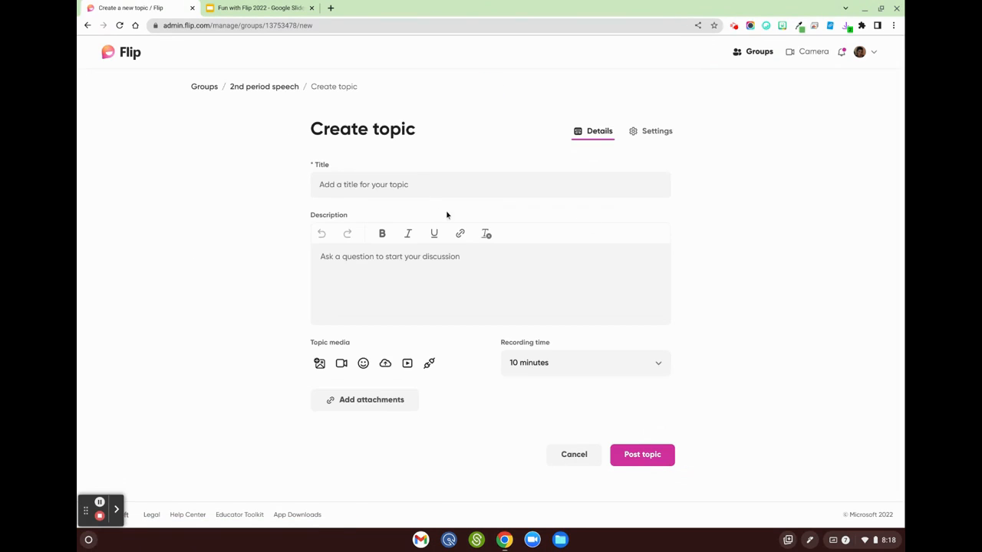
{"action": "left_click", "coordinate": [491, 185]}
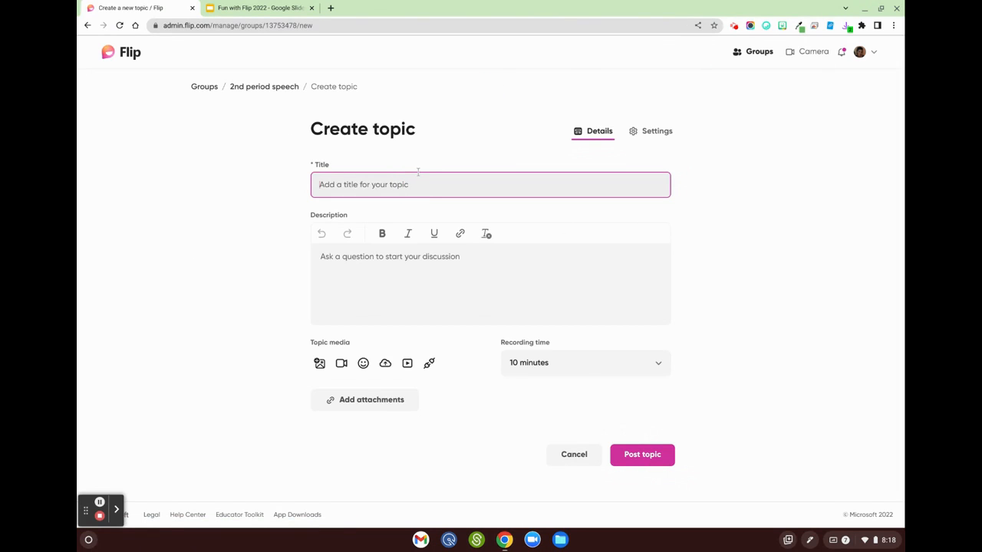
{"action": "type", "text": "Unit Review"}
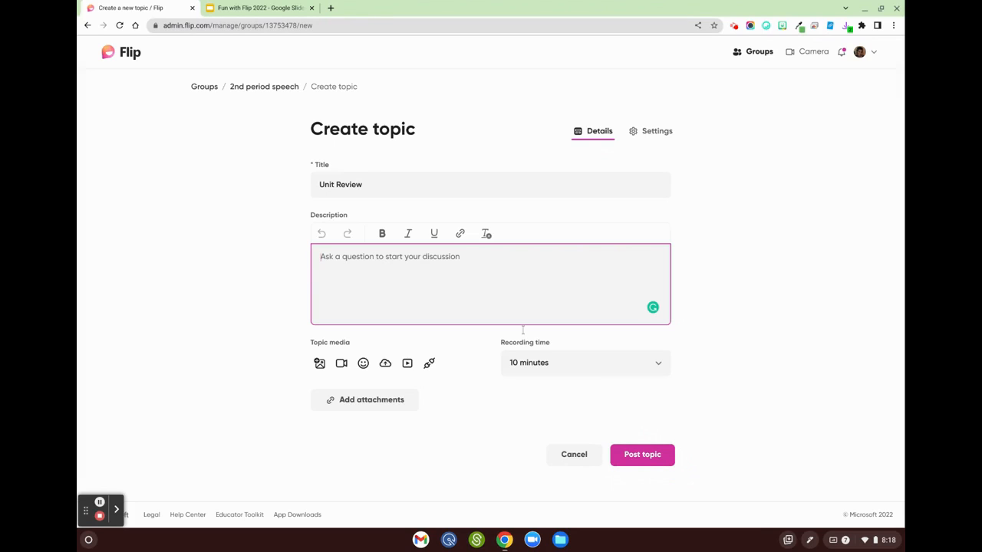
{"action": "mouse_move", "coordinate": [366, 239]}
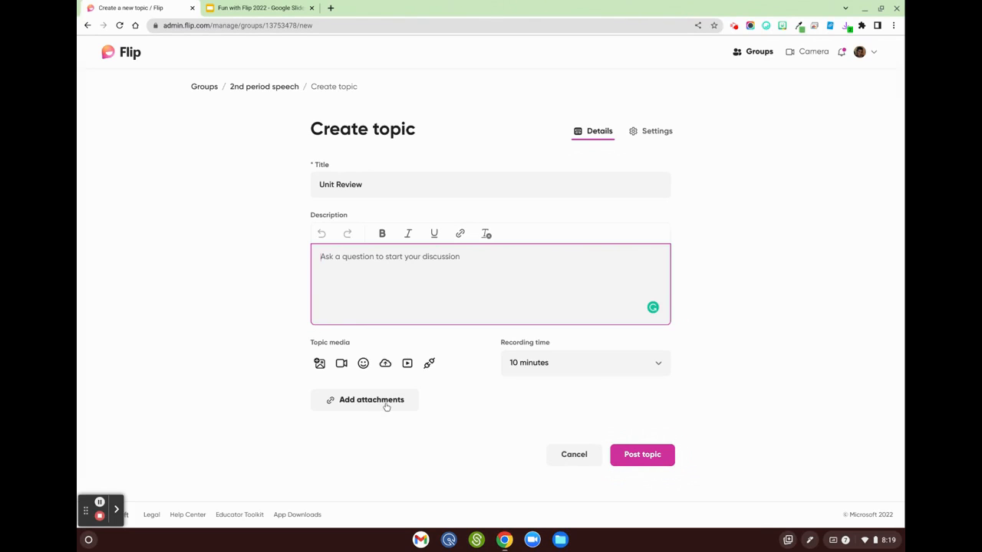
{"action": "mouse_move", "coordinate": [377, 394]}
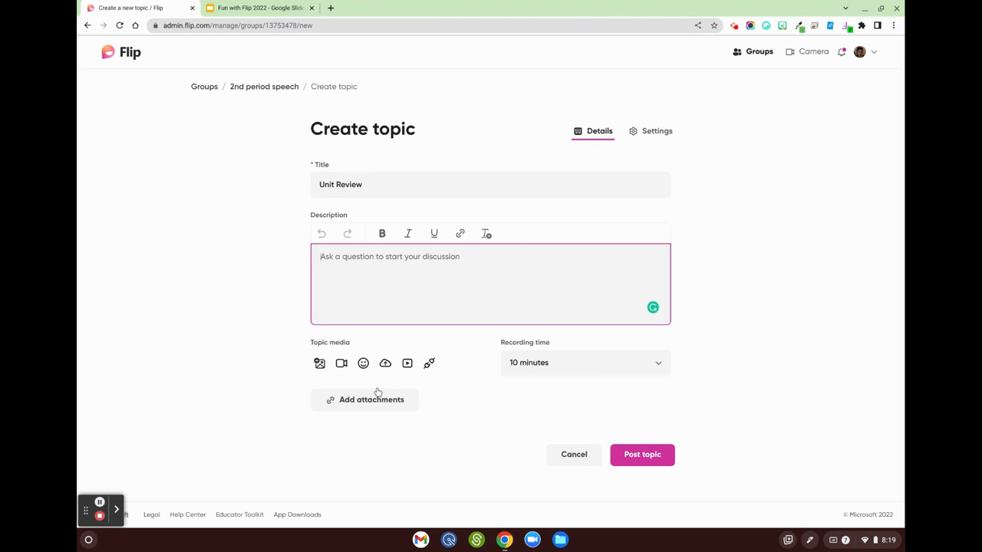
{"action": "mouse_move", "coordinate": [382, 358]}
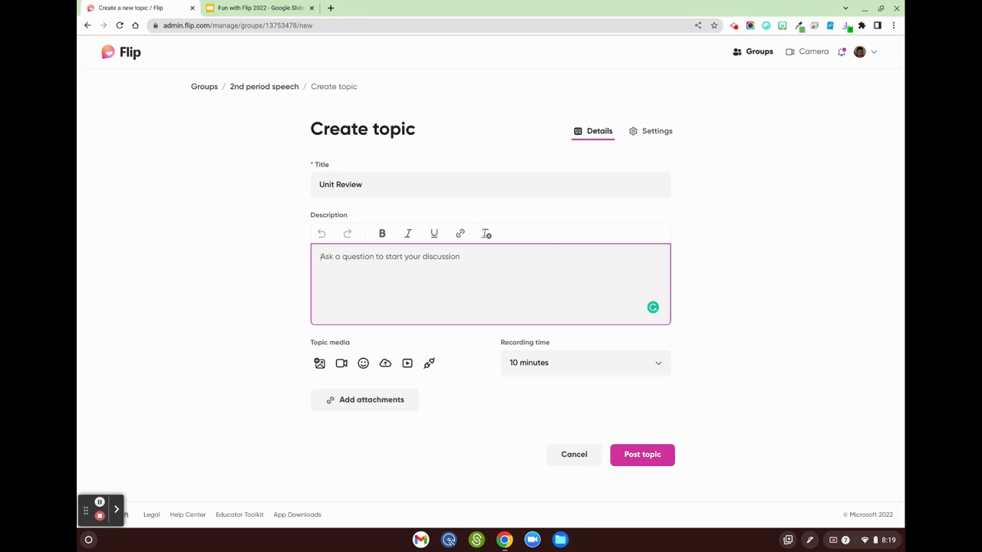
{"action": "mouse_move", "coordinate": [589, 361]}
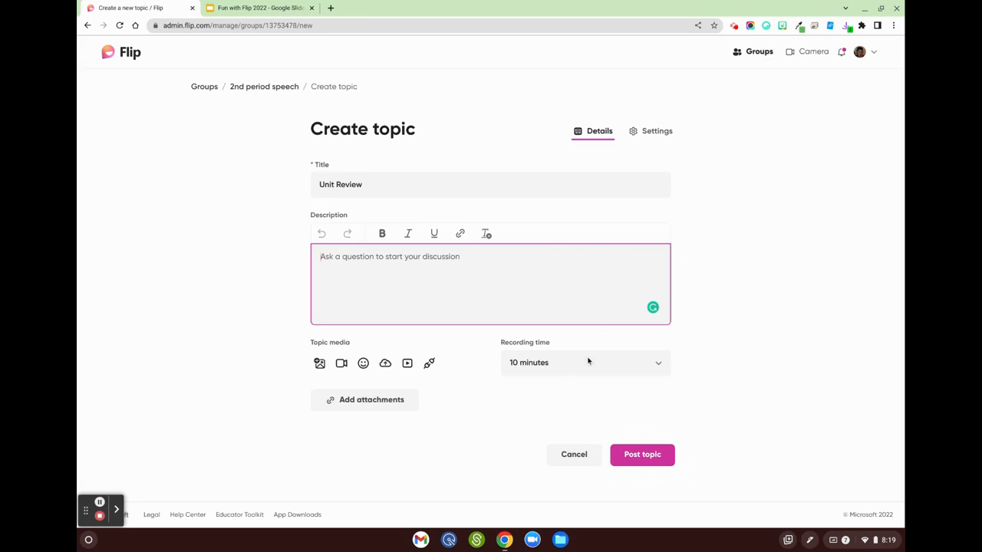
Step: Choose 2 minutes as the topic's recording time
{"action": "left_click", "coordinate": [586, 362]}
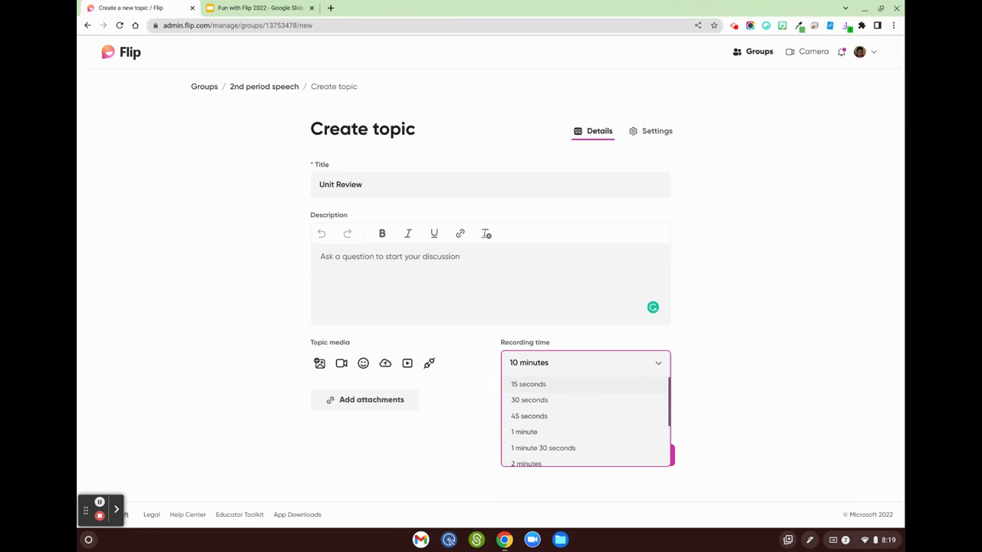
{"action": "mouse_move", "coordinate": [558, 432]}
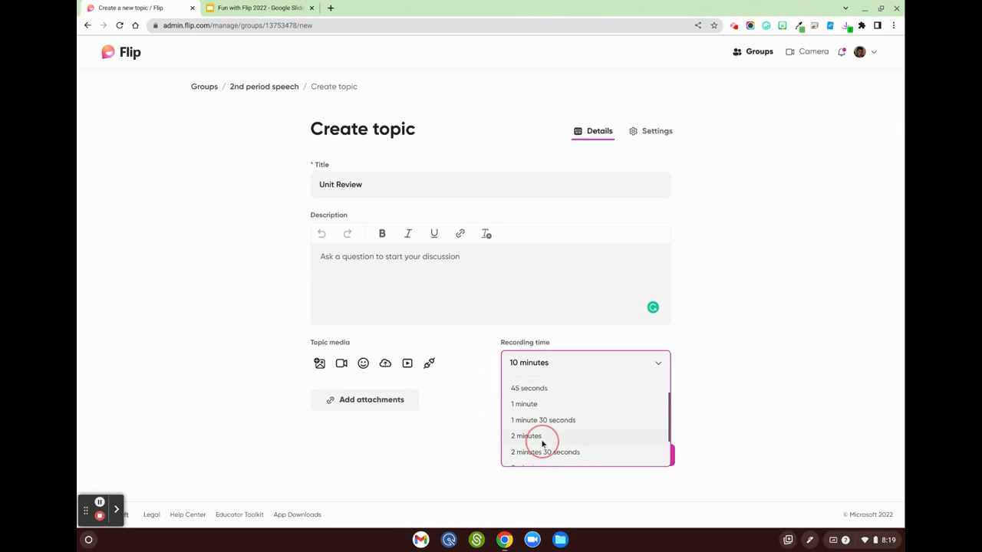
{"action": "left_click", "coordinate": [526, 435]}
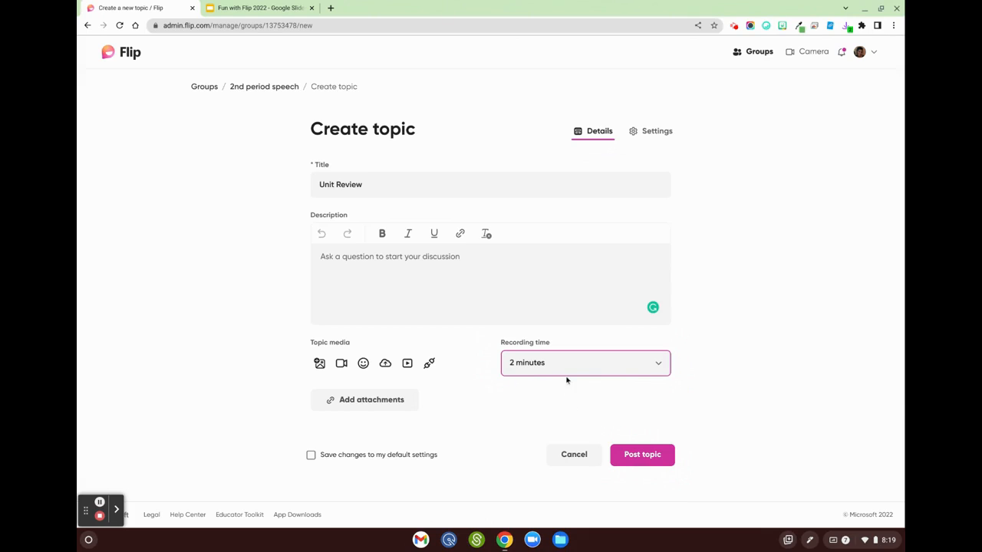
{"action": "mouse_move", "coordinate": [489, 416]}
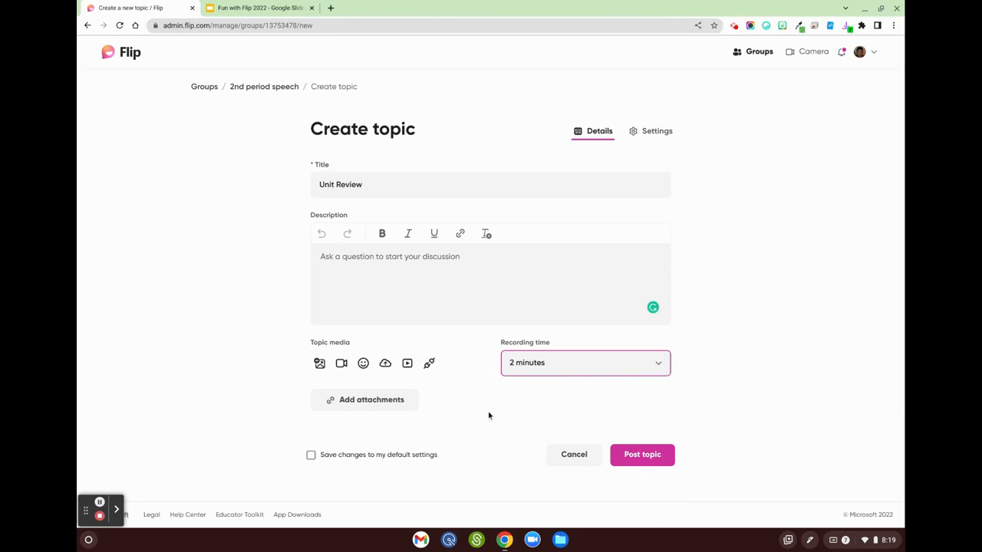
Step: In topic Settings, disable moderation and view count, and enable likes on videos
{"action": "left_click", "coordinate": [651, 130]}
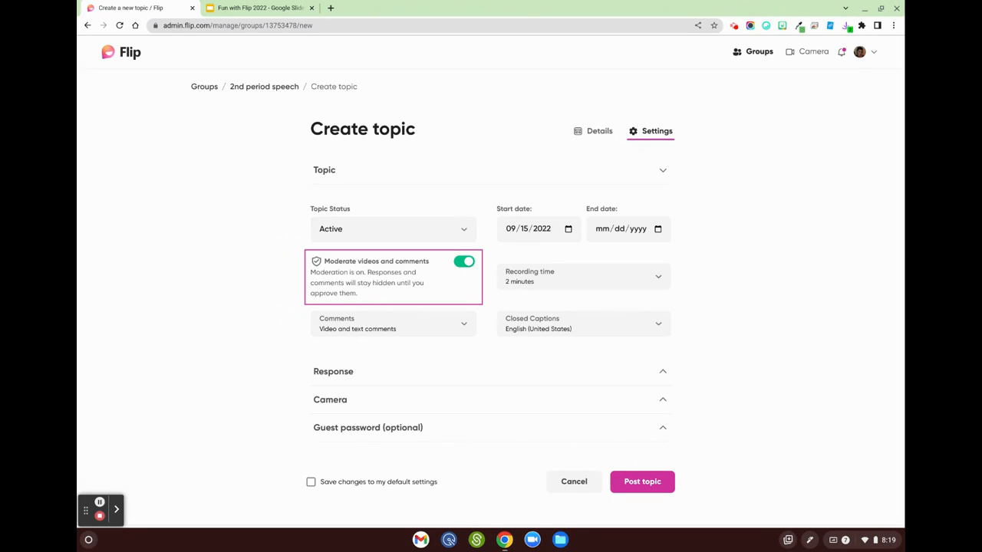
{"action": "left_click", "coordinate": [464, 261]}
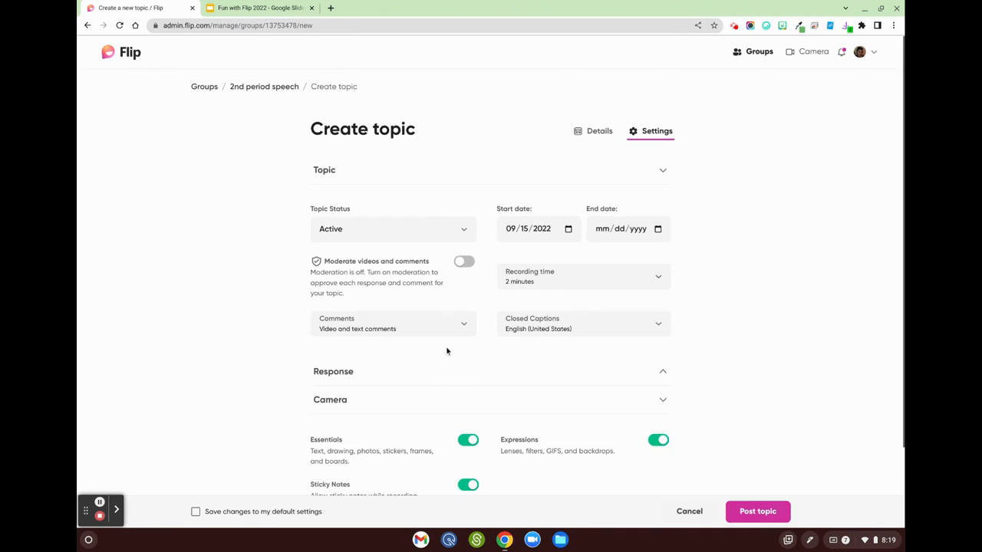
{"action": "scroll", "scroll_direction": "down", "scroll_amount": 3}
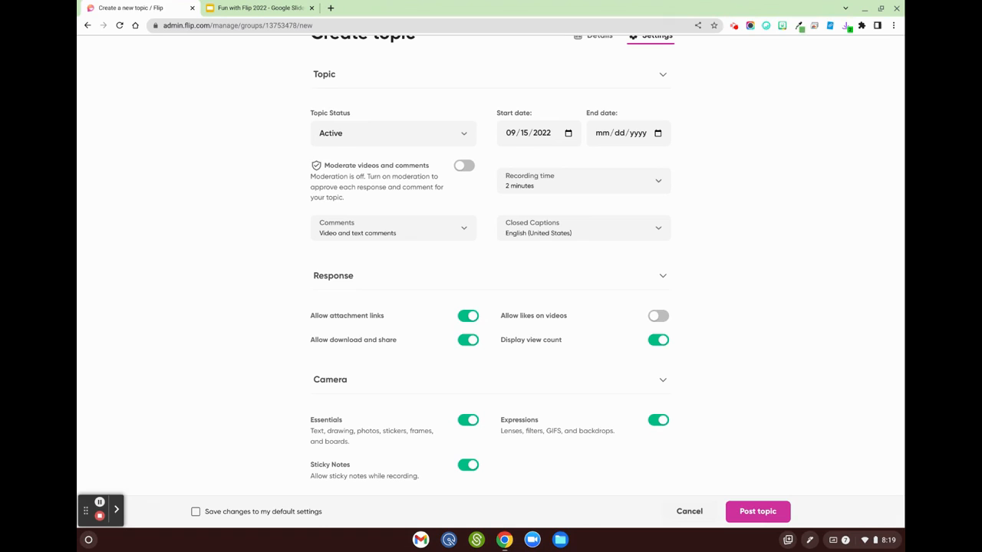
{"action": "mouse_move", "coordinate": [445, 331]}
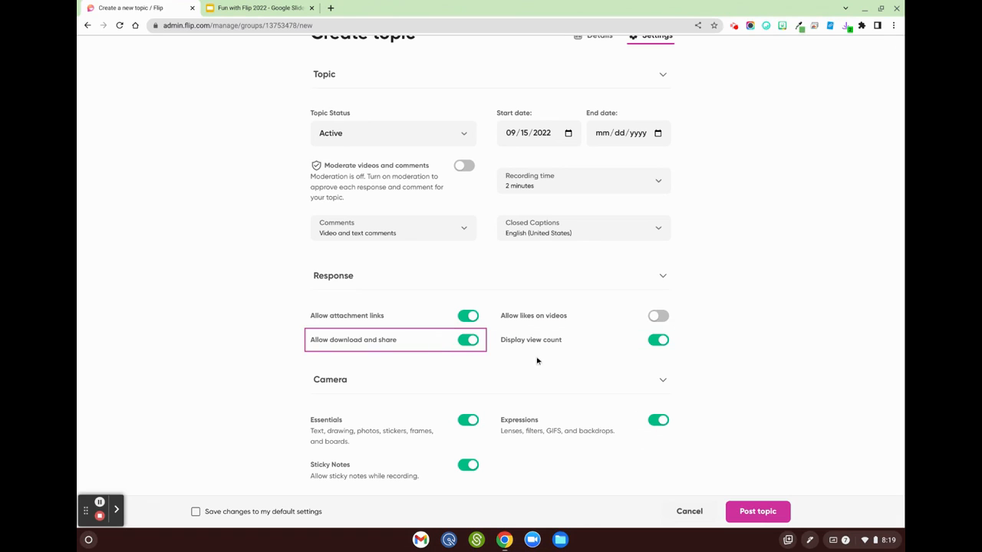
{"action": "left_click", "coordinate": [659, 340]}
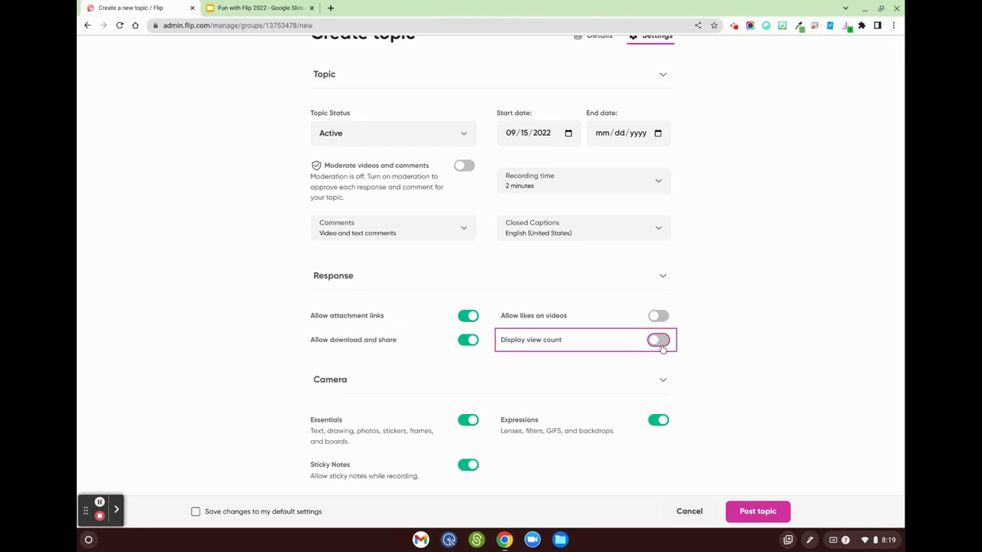
{"action": "left_click", "coordinate": [658, 316]}
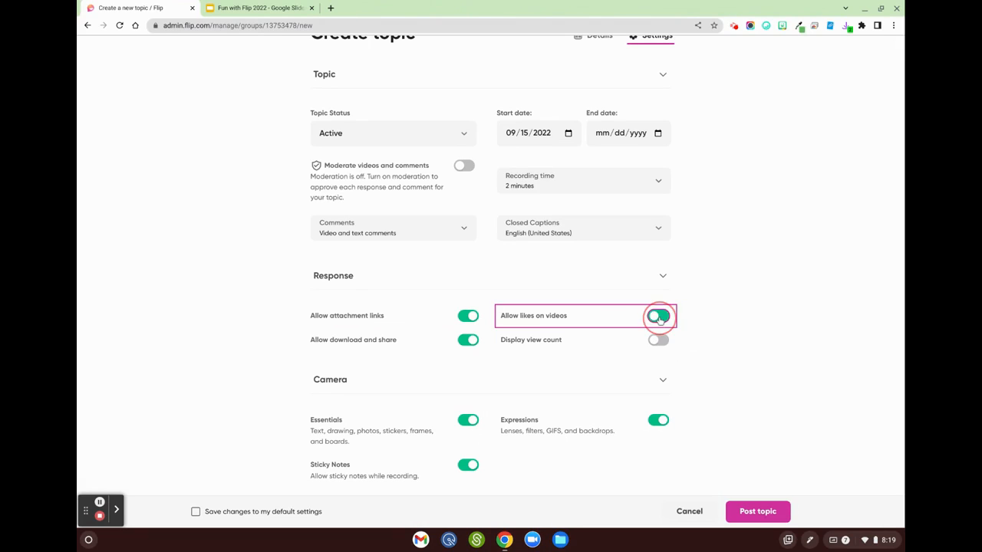
{"action": "left_click", "coordinate": [658, 315]}
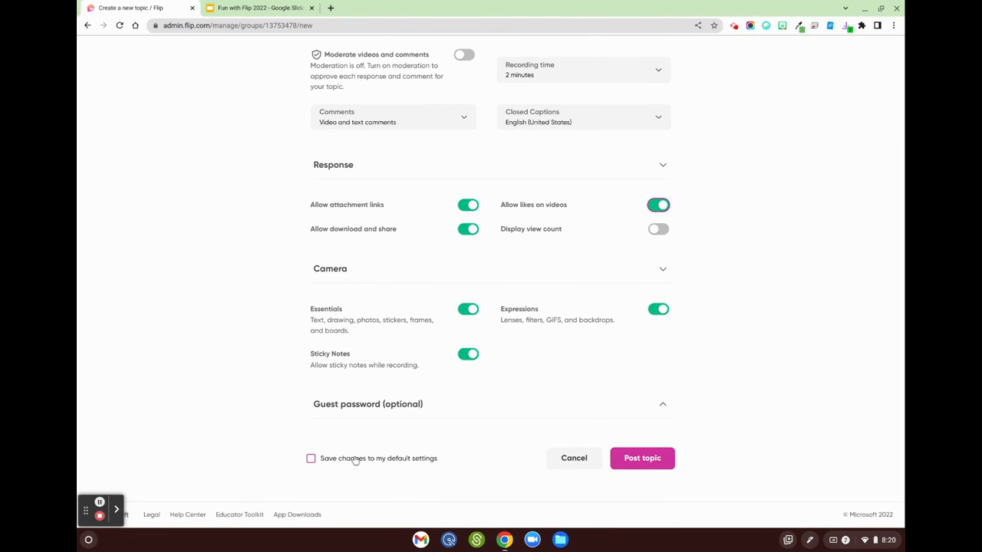
Step: Post the Unit Review topic with settings saved as defaults, then return to the slides
{"action": "left_click", "coordinate": [311, 458]}
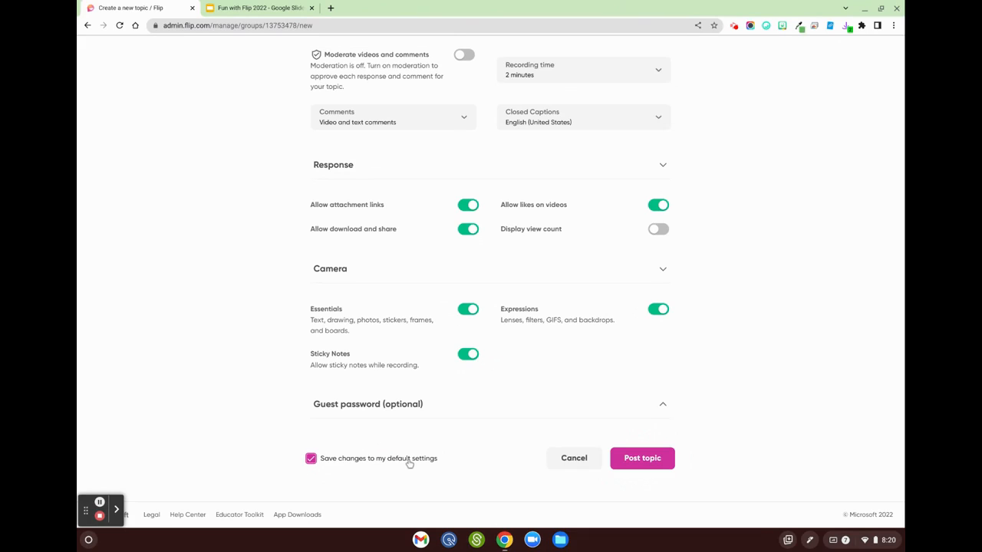
{"action": "mouse_move", "coordinate": [564, 481]}
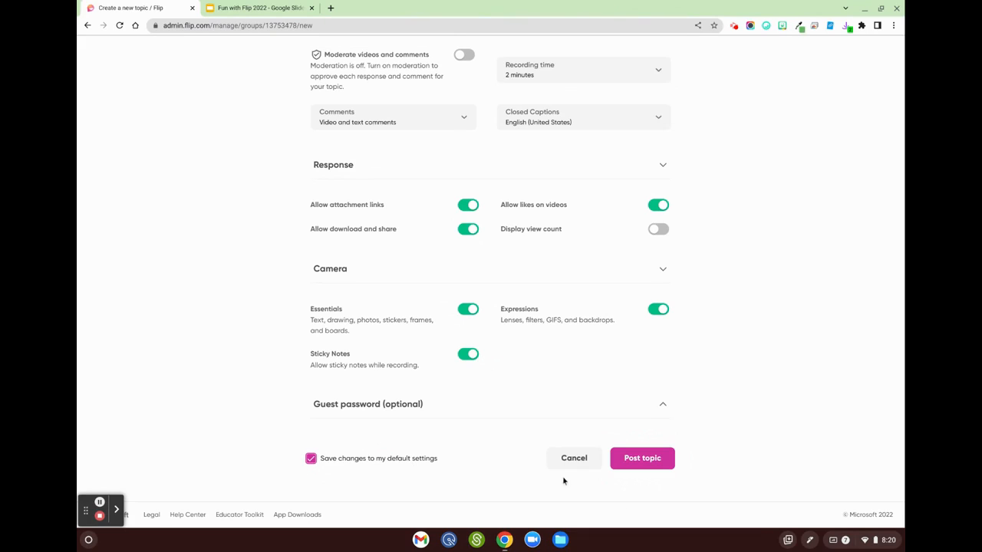
{"action": "left_click", "coordinate": [642, 458]}
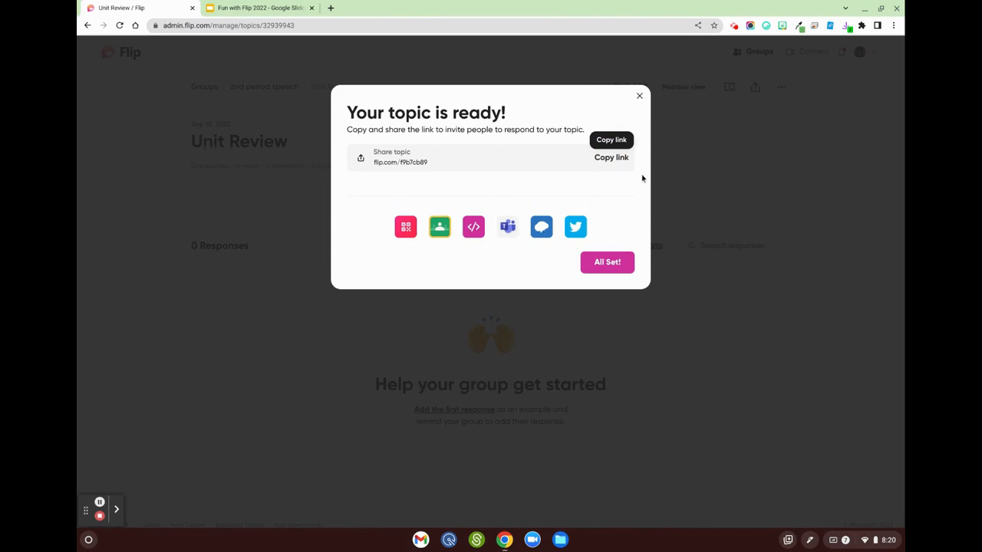
{"action": "mouse_move", "coordinate": [627, 128]}
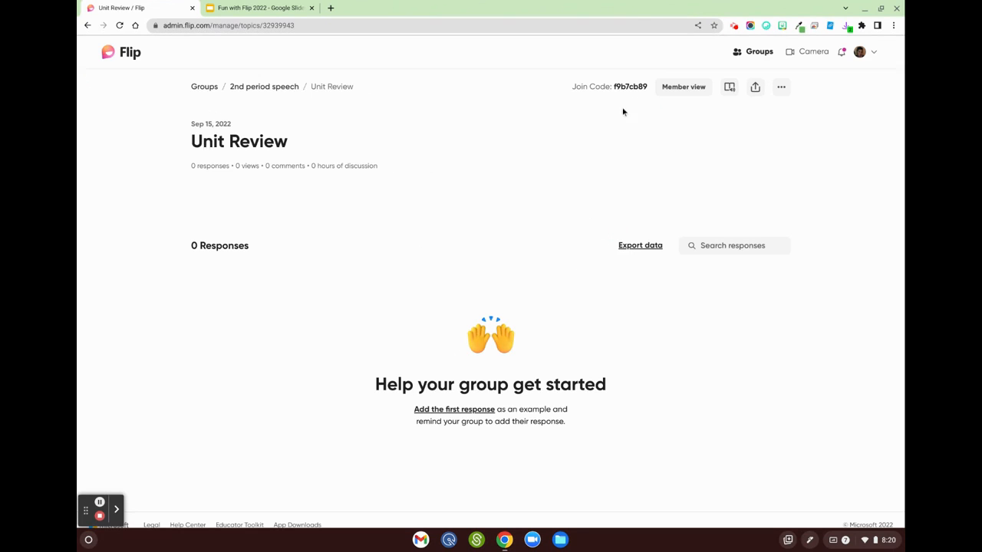
{"action": "left_click", "coordinate": [261, 8]}
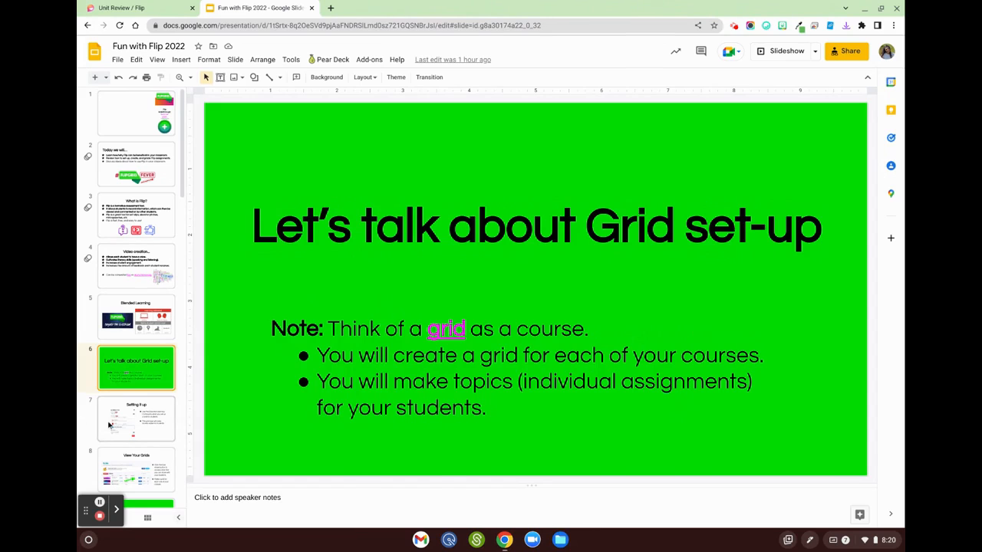
Step: Step through the setup, resources, privacy and upload slides to the grading slide
{"action": "left_click", "coordinate": [137, 418]}
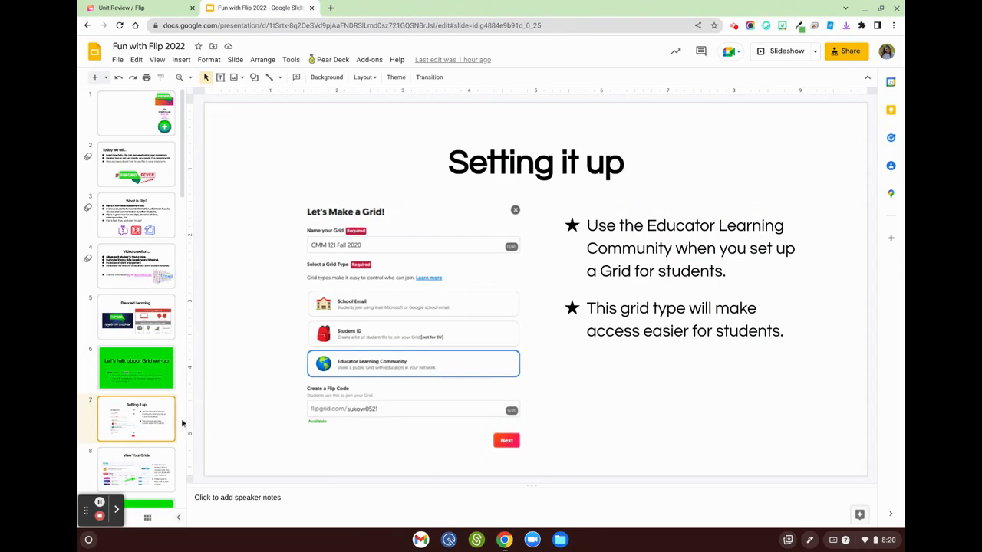
{"action": "left_click", "coordinate": [136, 415]}
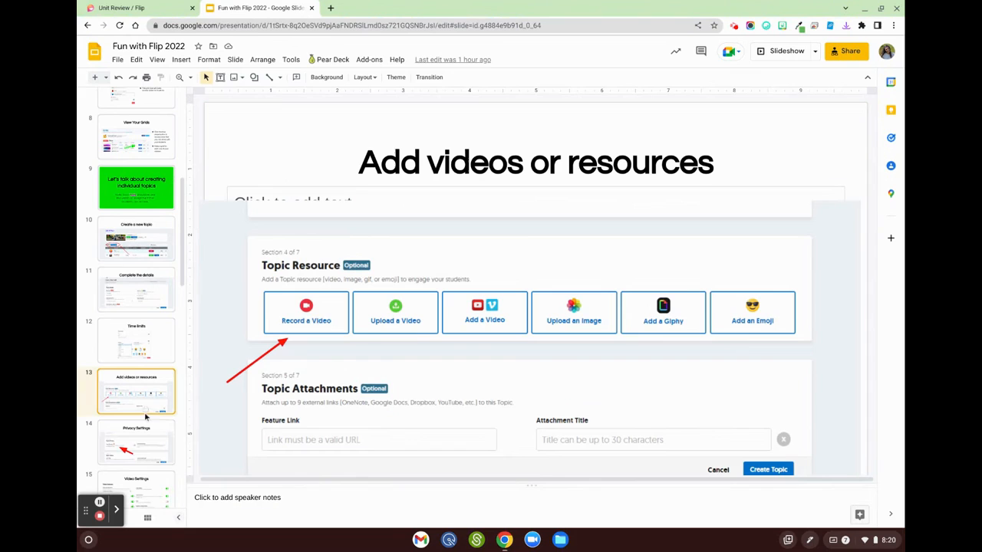
{"action": "mouse_move", "coordinate": [381, 449]}
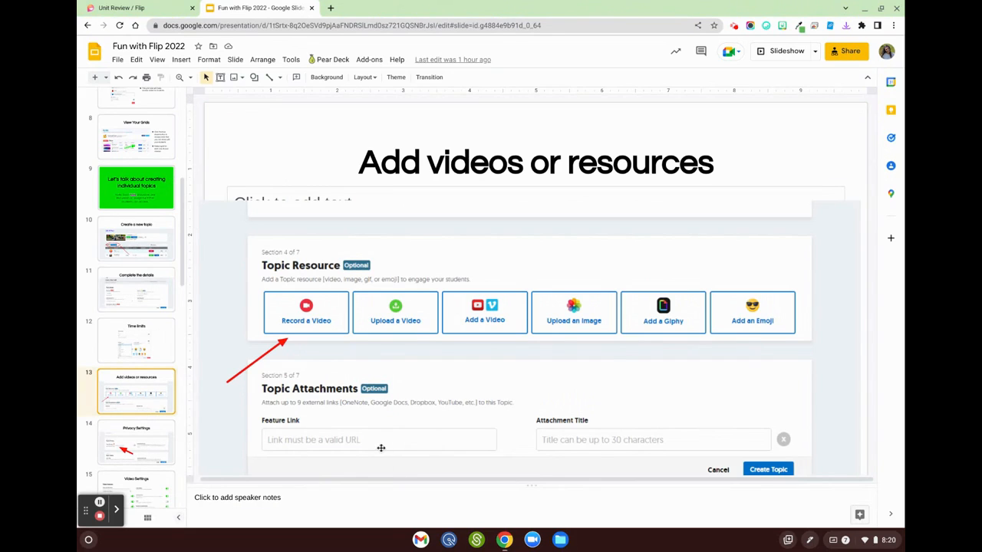
{"action": "mouse_move", "coordinate": [377, 434]}
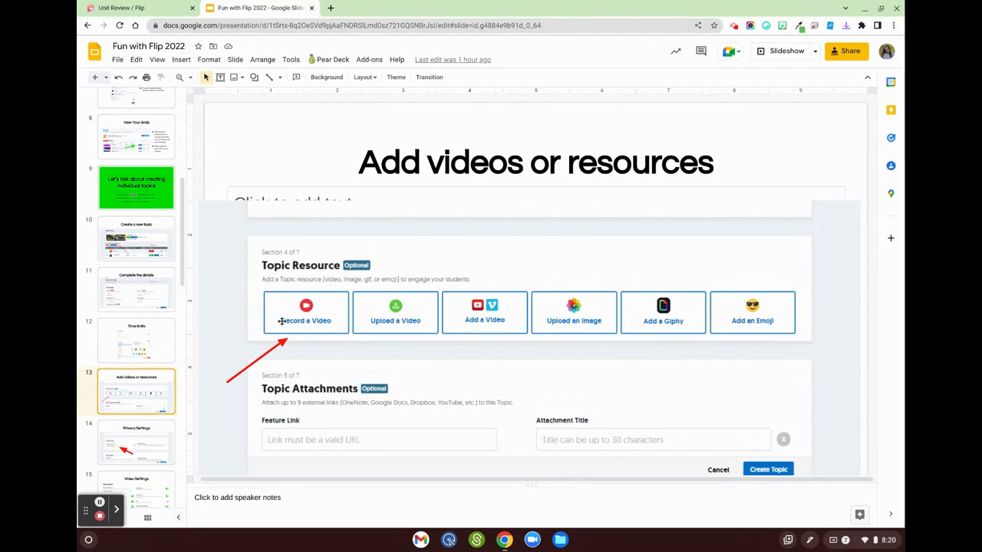
{"action": "left_click", "coordinate": [136, 442]}
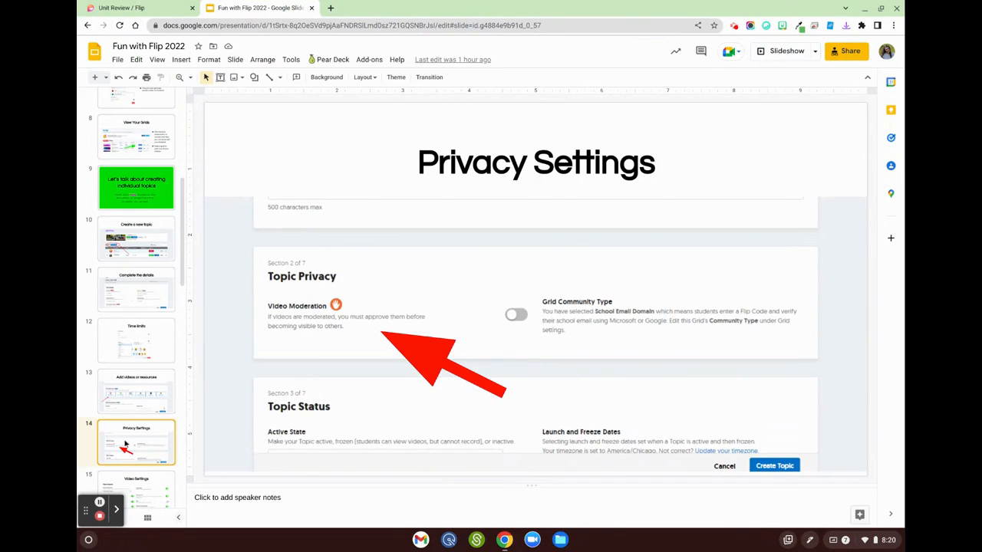
{"action": "left_click", "coordinate": [136, 441]}
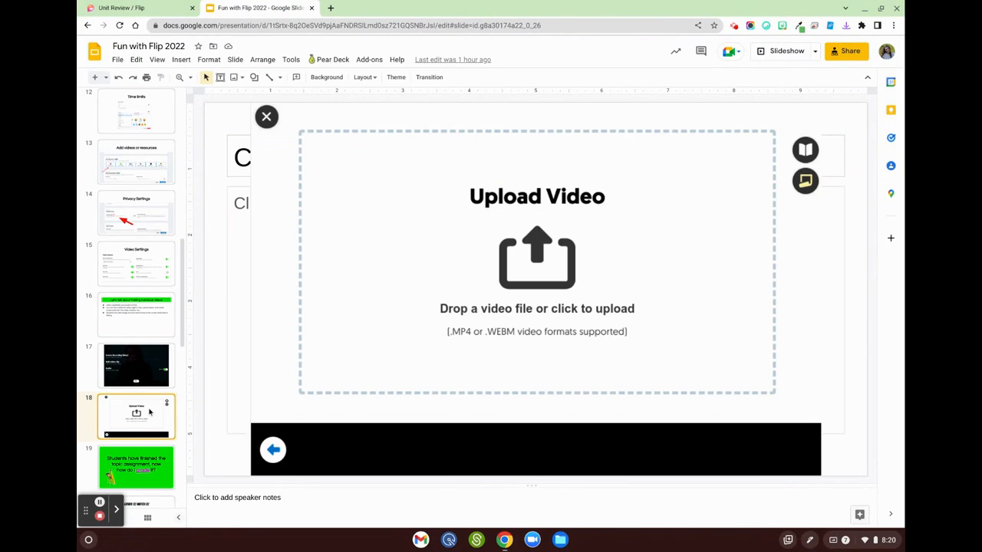
{"action": "scroll", "scroll_direction": "down", "scroll_amount": 3}
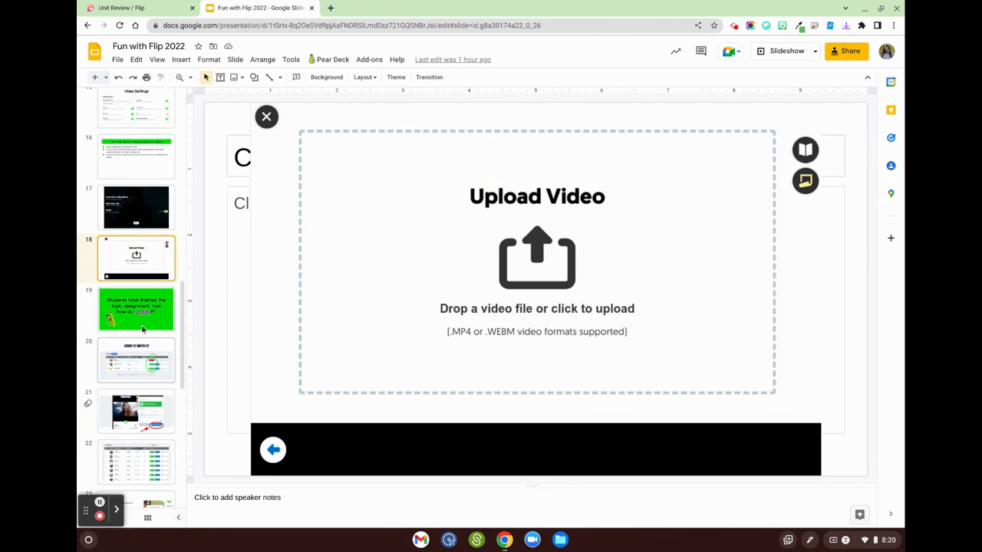
{"action": "left_click", "coordinate": [136, 310]}
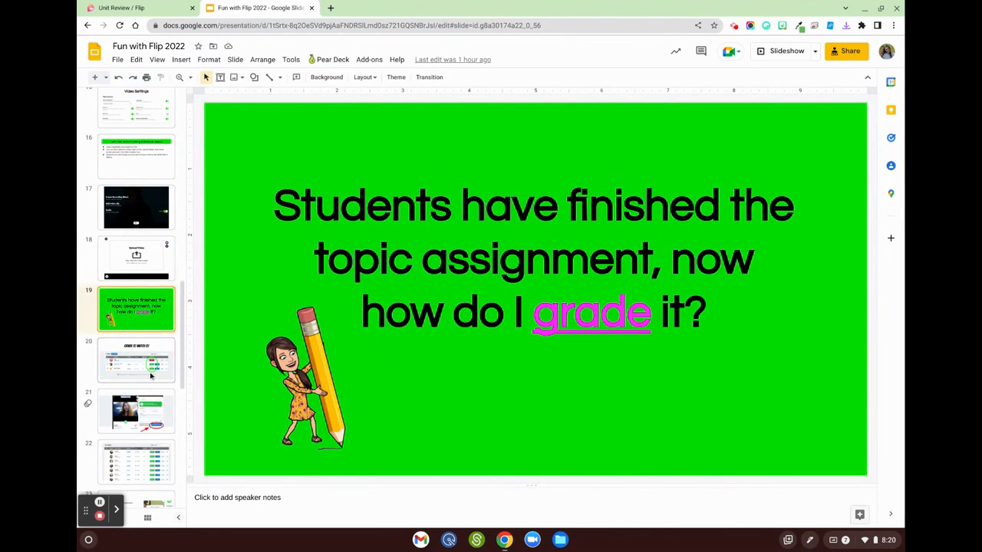
{"action": "left_click", "coordinate": [120, 8]}
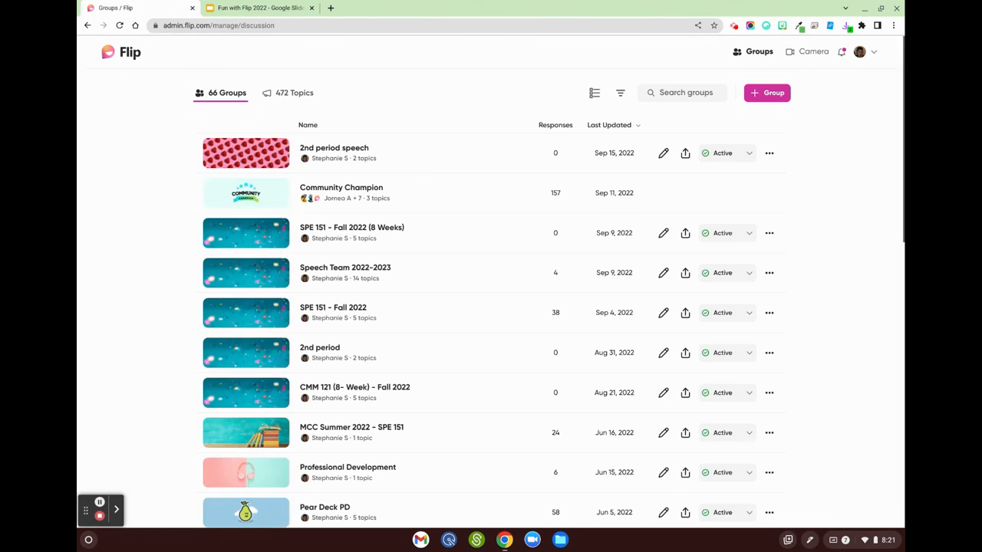
Step: Scroll down the Groups list and open the Humanities group
{"action": "scroll", "scroll_direction": "down", "scroll_amount": 3}
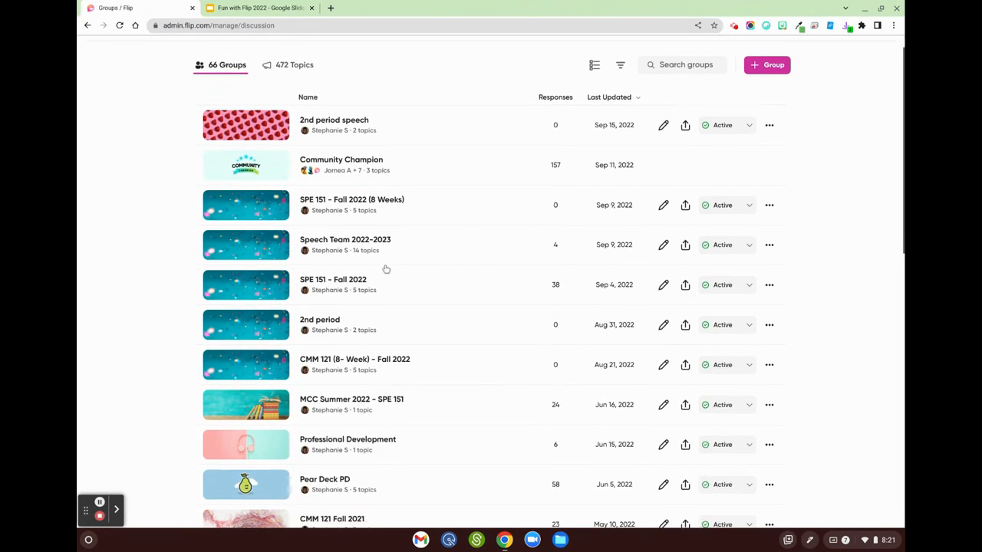
{"action": "scroll", "scroll_direction": "down", "scroll_amount": 3}
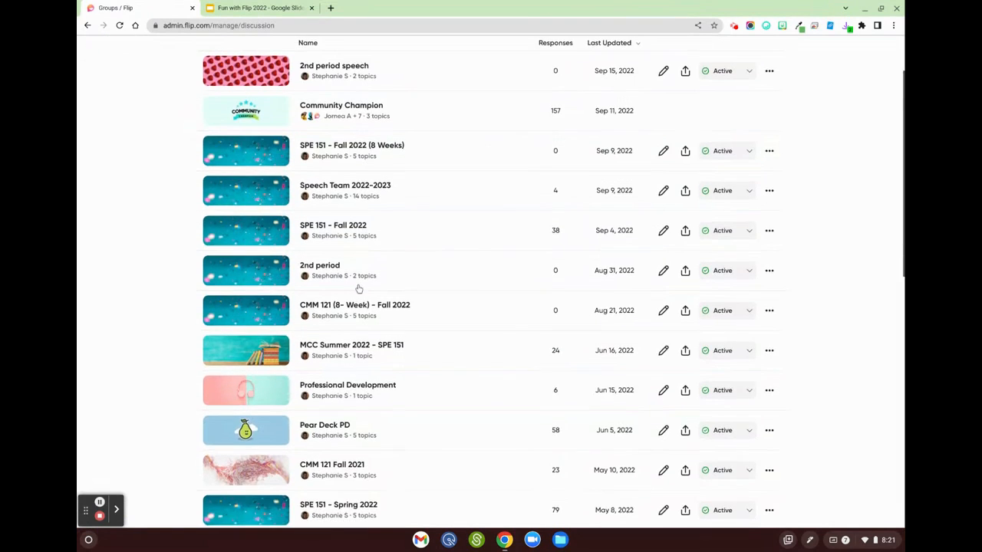
{"action": "scroll", "scroll_direction": "down", "scroll_amount": 3}
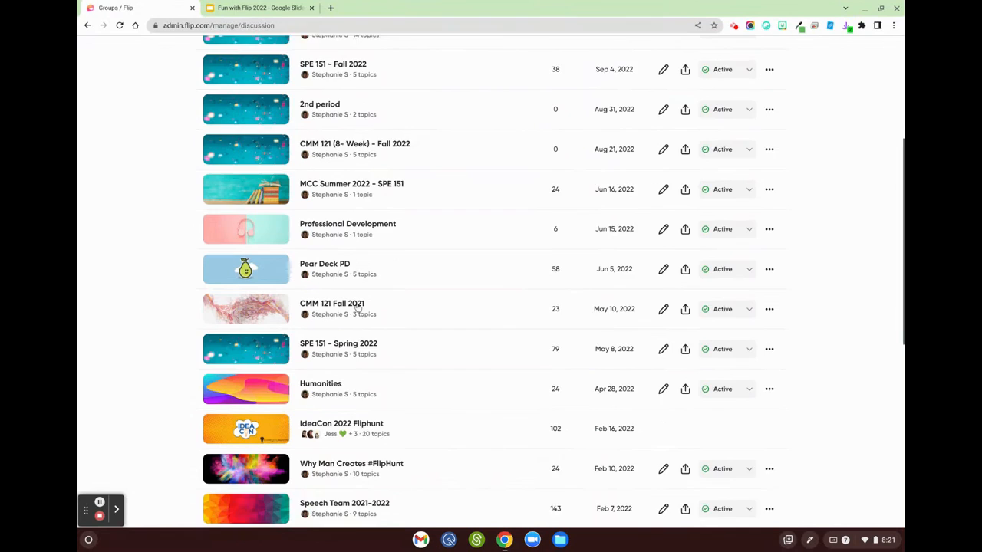
{"action": "left_click", "coordinate": [320, 383]}
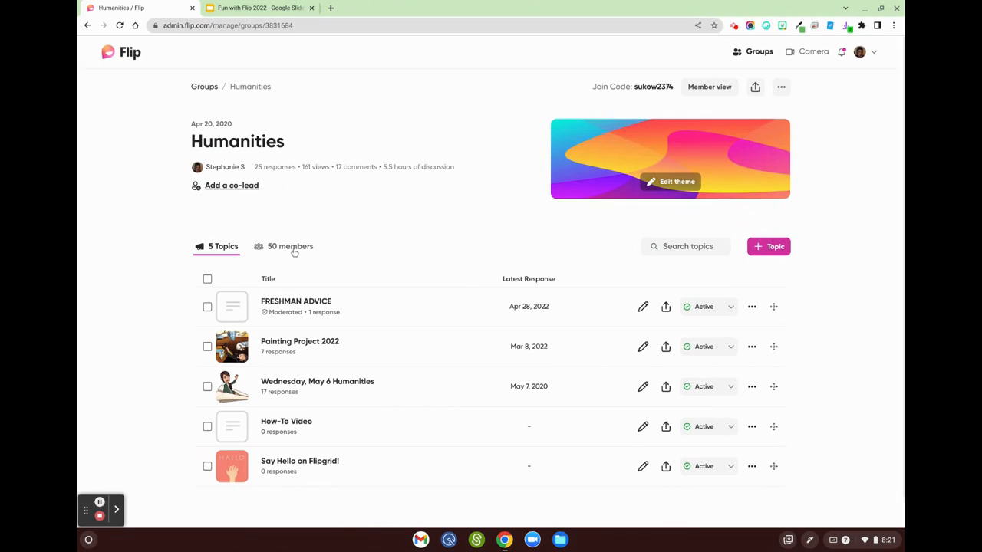
{"action": "mouse_move", "coordinate": [332, 348]}
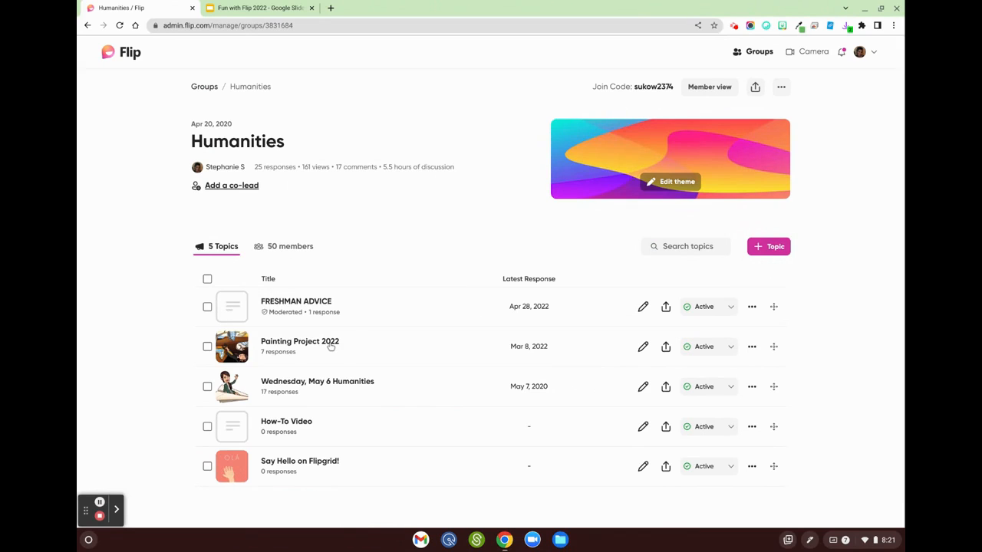
Step: Open the Painting Project 2022 topic in Humanities and scroll through its seven student responses
{"action": "left_click", "coordinate": [300, 342]}
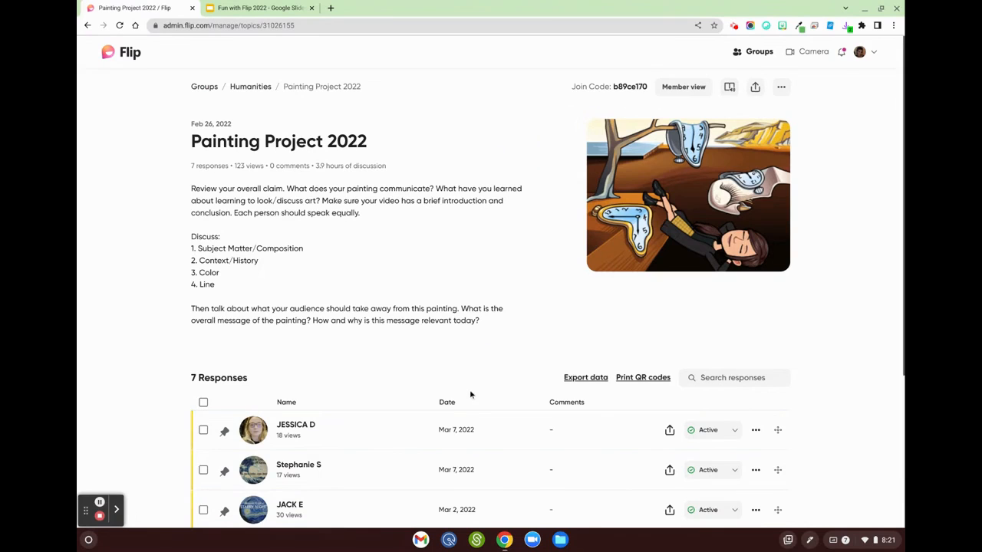
{"action": "scroll", "scroll_direction": "down", "scroll_amount": 3}
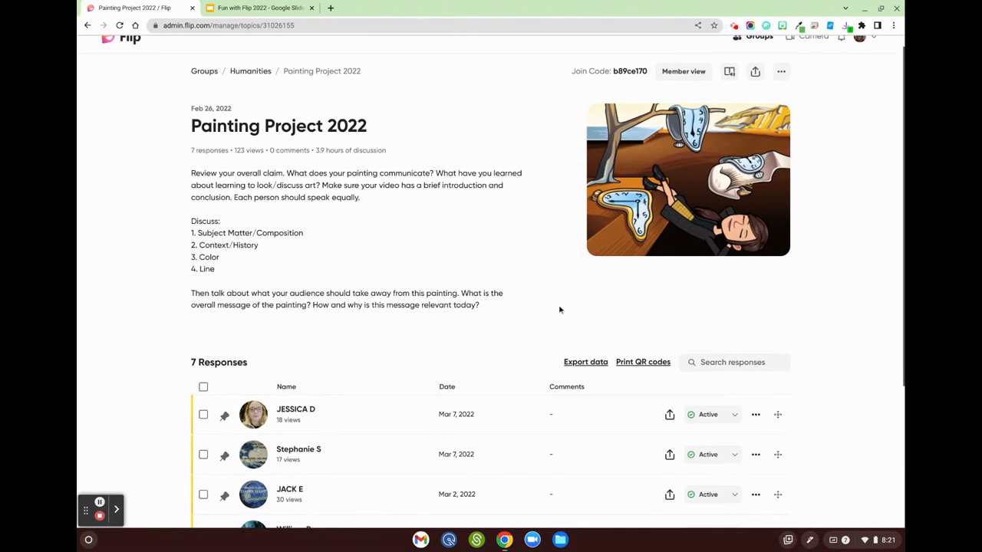
{"action": "scroll", "scroll_direction": "down", "scroll_amount": 3}
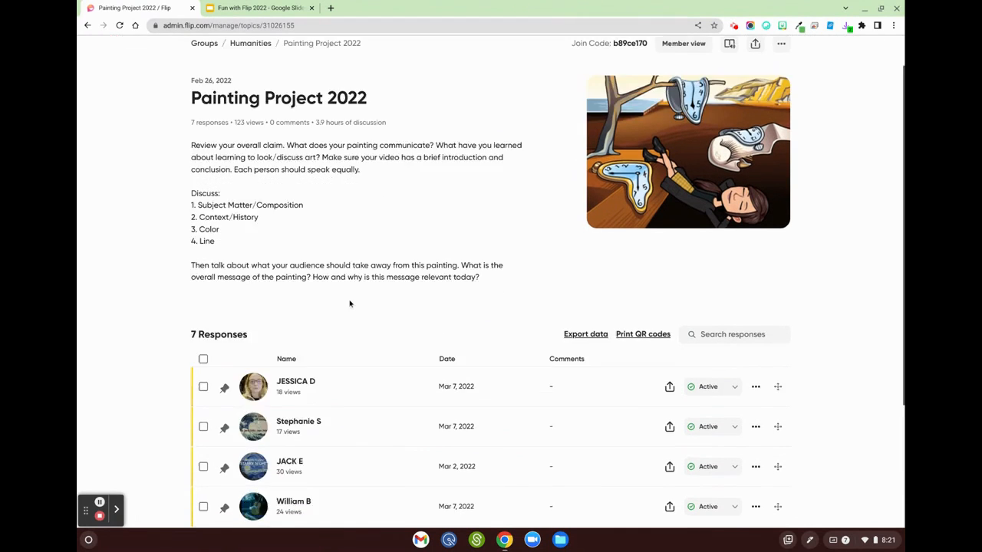
{"action": "scroll", "scroll_direction": "down", "scroll_amount": 3}
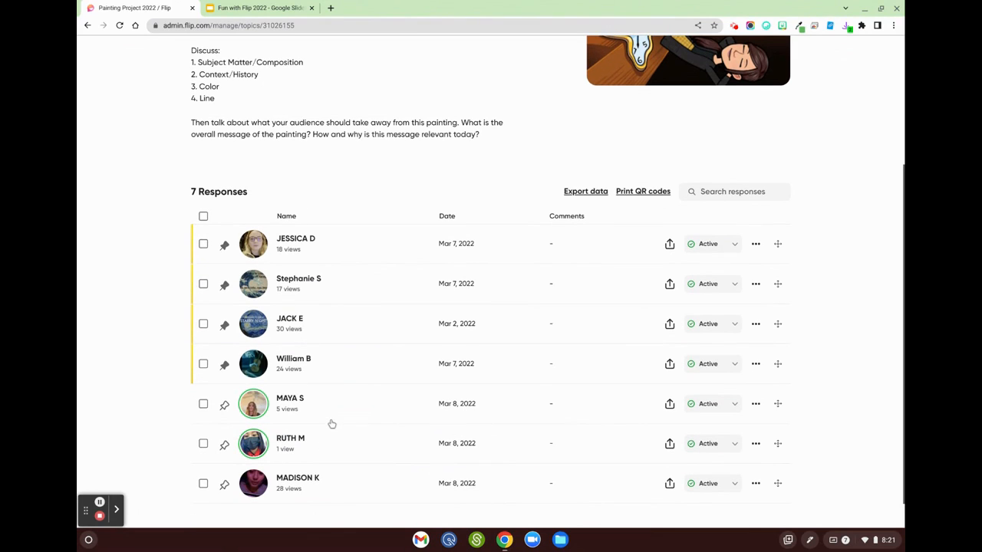
{"action": "mouse_move", "coordinate": [288, 255]}
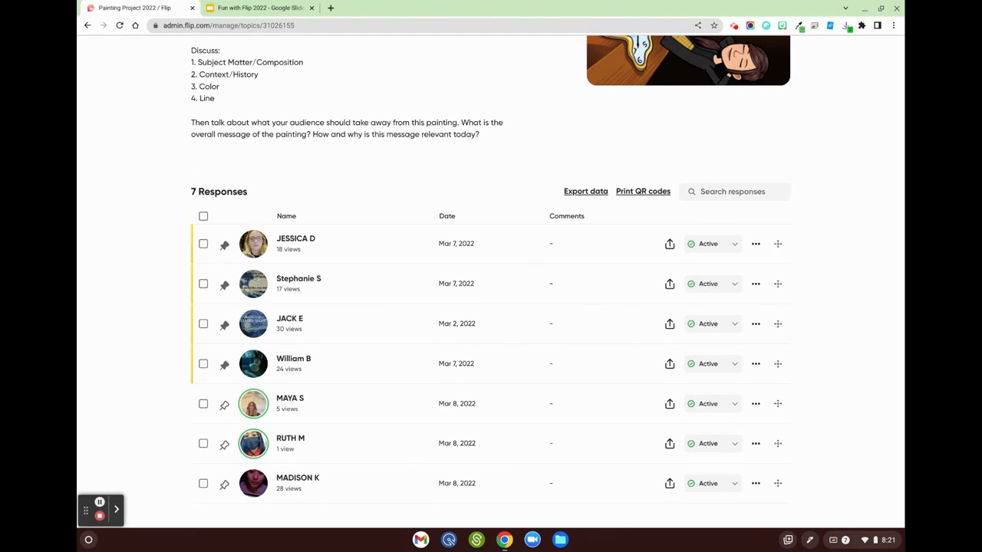
{"action": "mouse_move", "coordinate": [370, 243]}
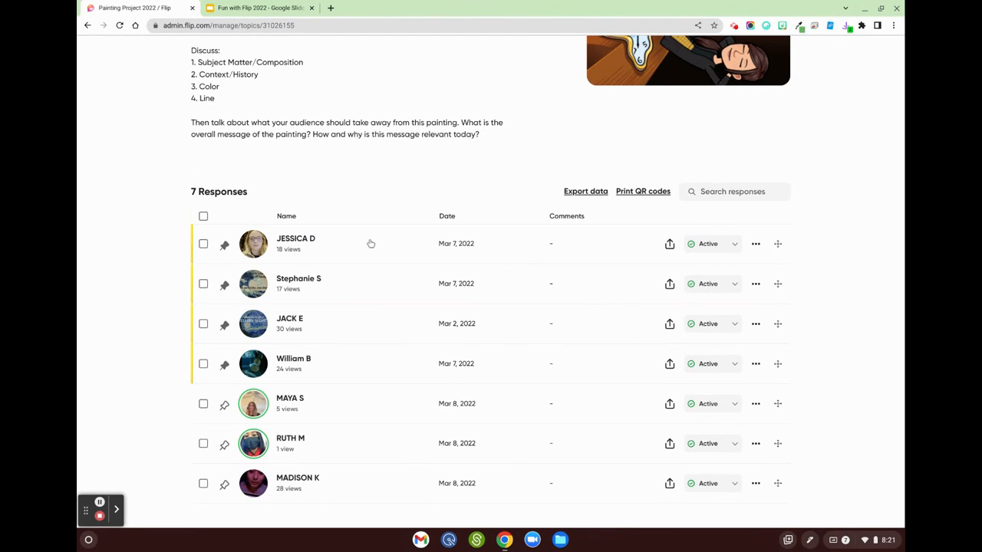
{"action": "scroll", "scroll_direction": "up", "scroll_amount": 3}
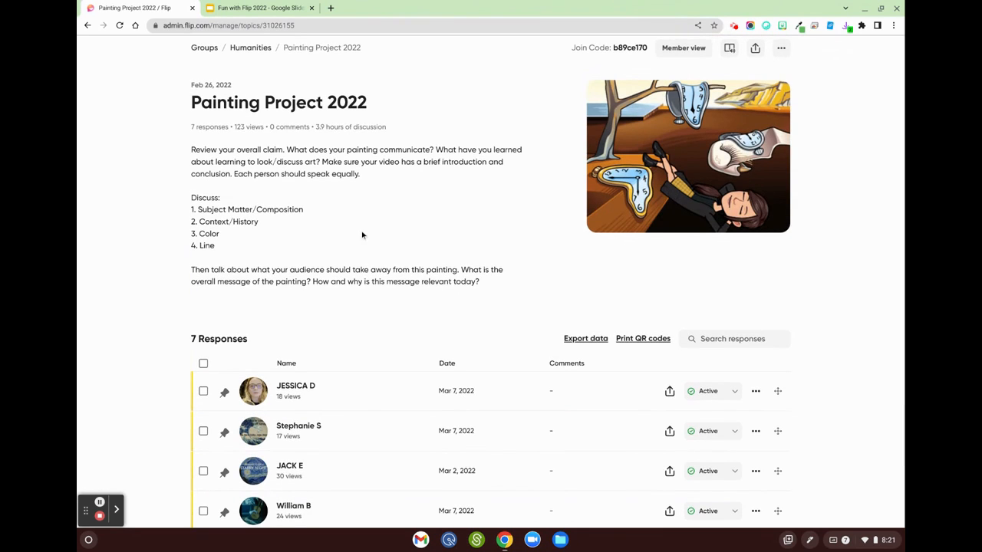
{"action": "mouse_move", "coordinate": [355, 238]}
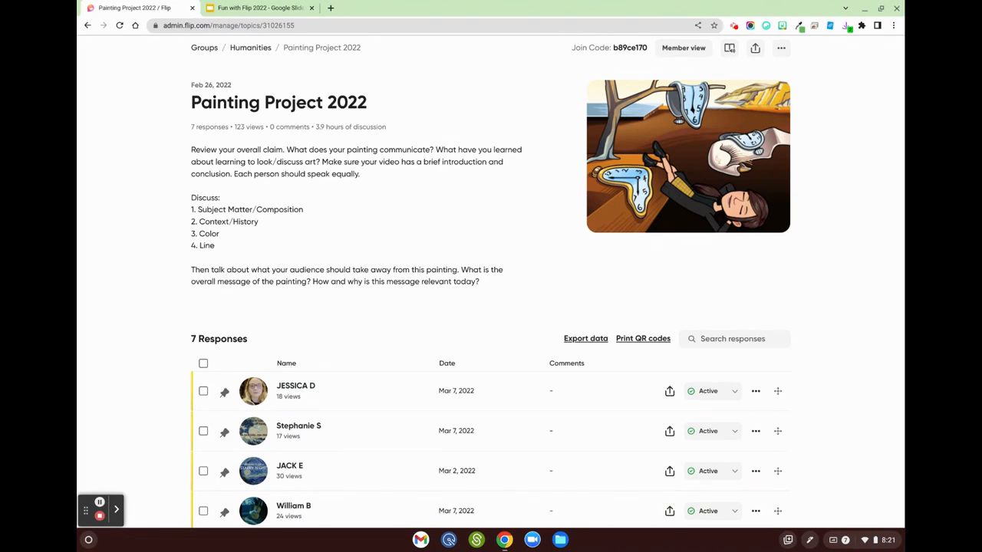
{"action": "mouse_move", "coordinate": [146, 477]}
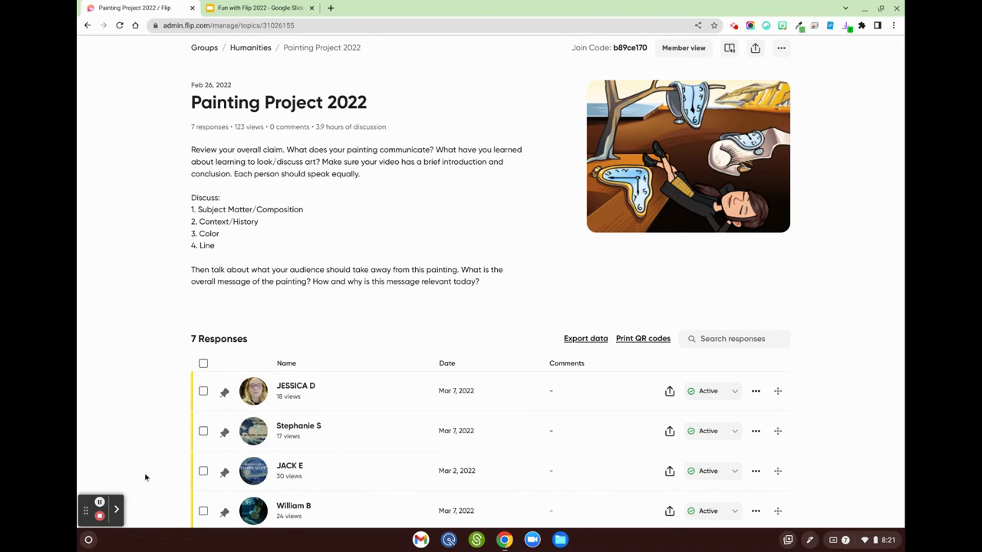